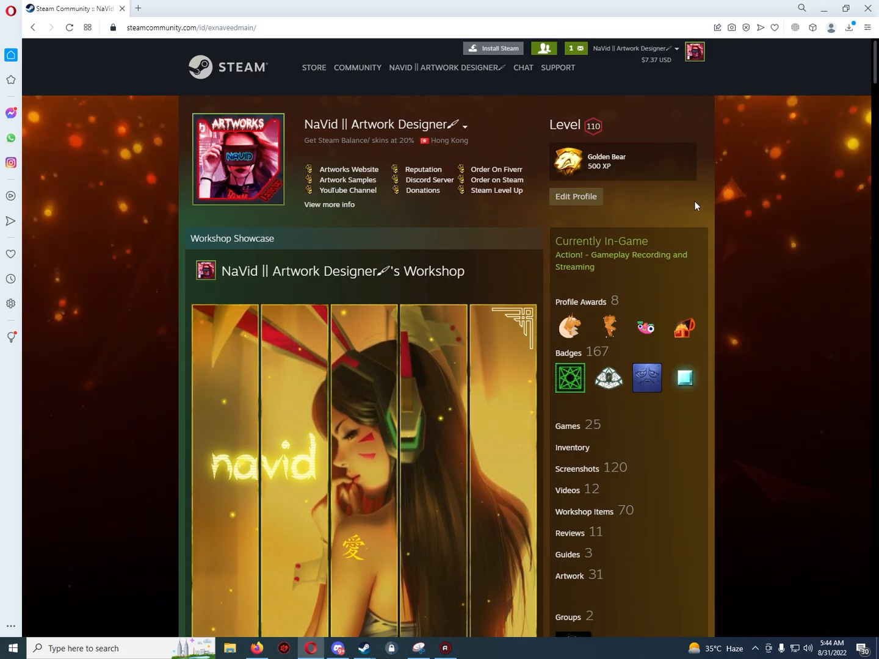
{"action": "mouse_move", "coordinate": [664, 75]}
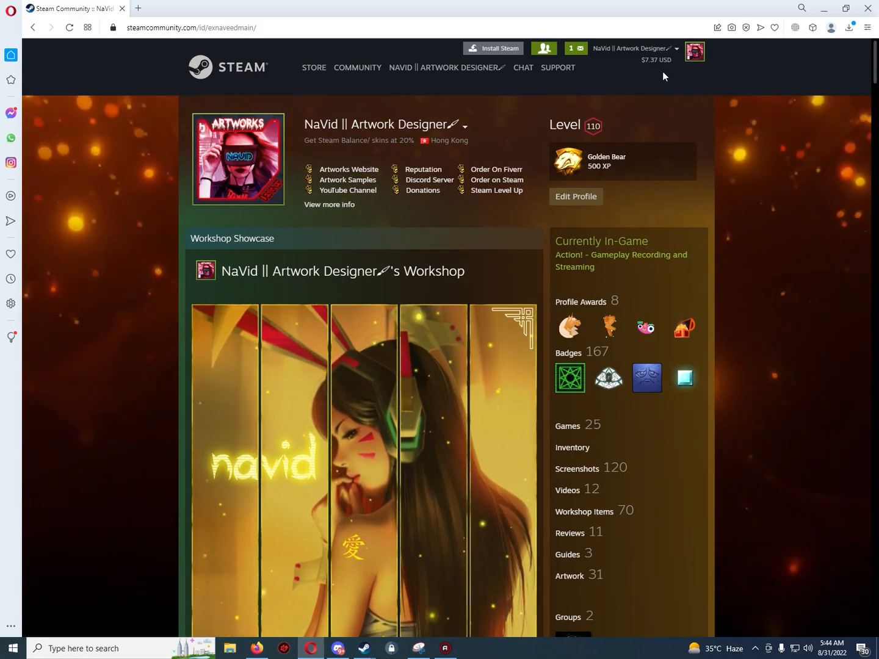
{"action": "mouse_move", "coordinate": [125, 50]}
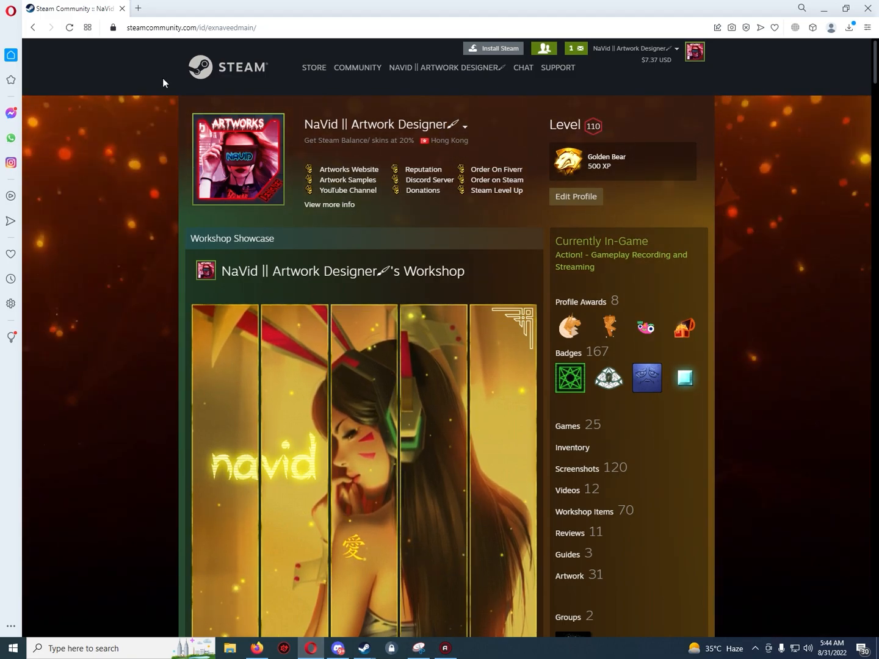
Scroll down the Steam Community profile before leaving it for CSGOFloat.
{"action": "scroll", "scroll_direction": "down", "scroll_amount": 3}
{"action": "type", "text": "csg"}
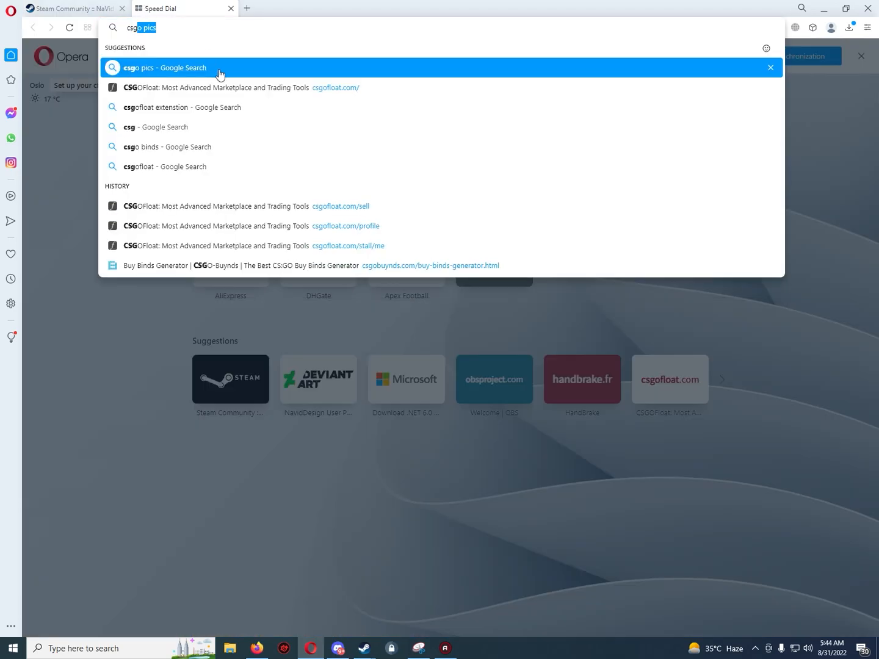
Load the CSGOFloat marketplace showing the $1.15 balance and pending G3SG1 | Hunter trade.
{"action": "left_click", "coordinate": [232, 88]}
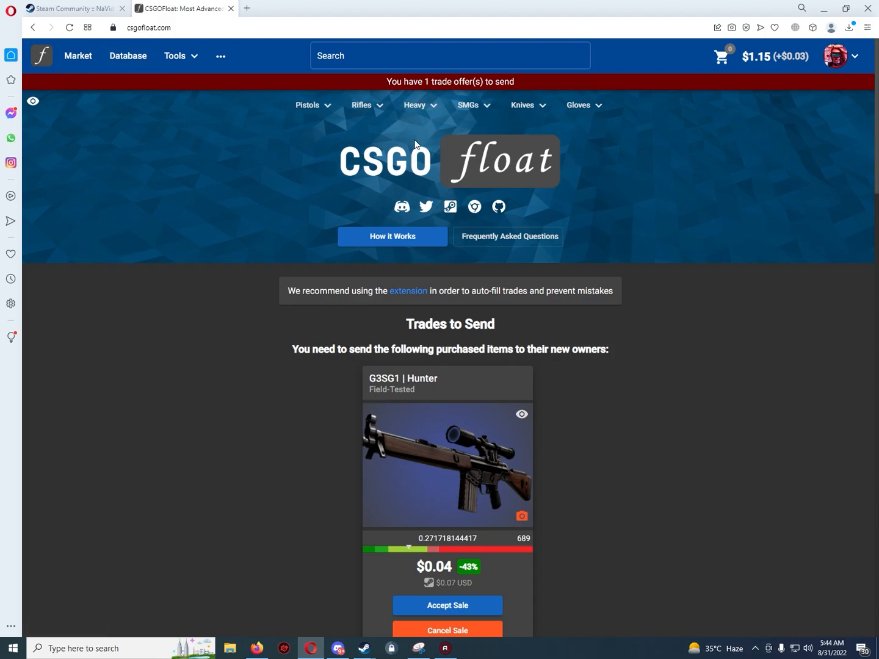
{"action": "scroll", "scroll_direction": "down", "scroll_amount": 3}
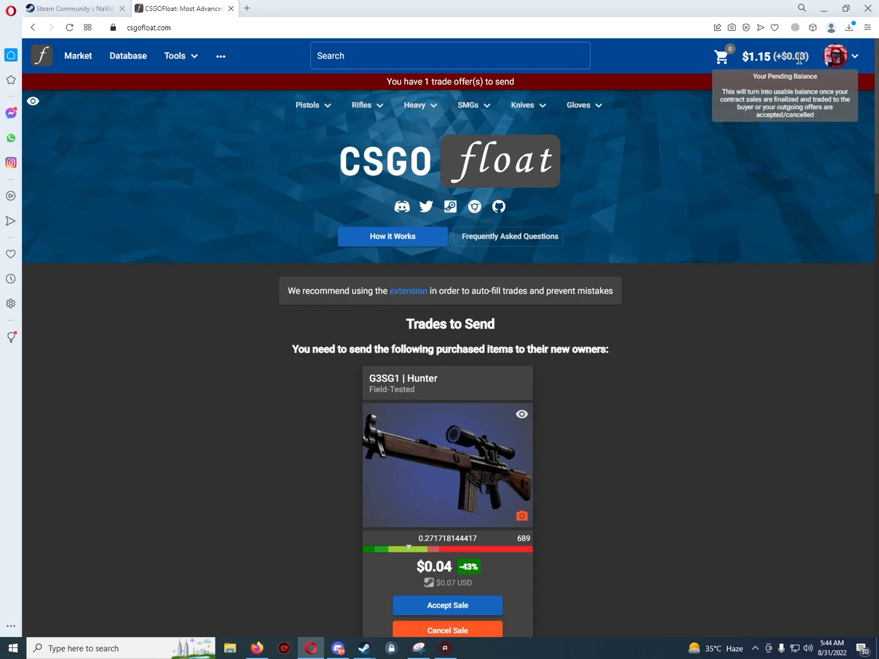
{"action": "mouse_move", "coordinate": [773, 68]}
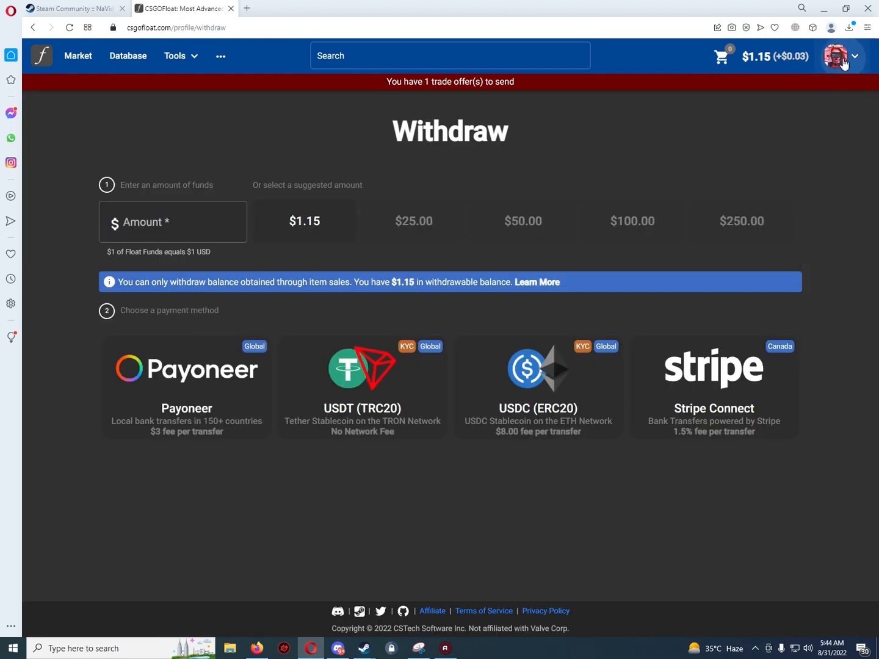
Enter 1.15 as the withdrawal amount on the CSGOFloat Withdraw page.
{"action": "left_click", "coordinate": [845, 56]}
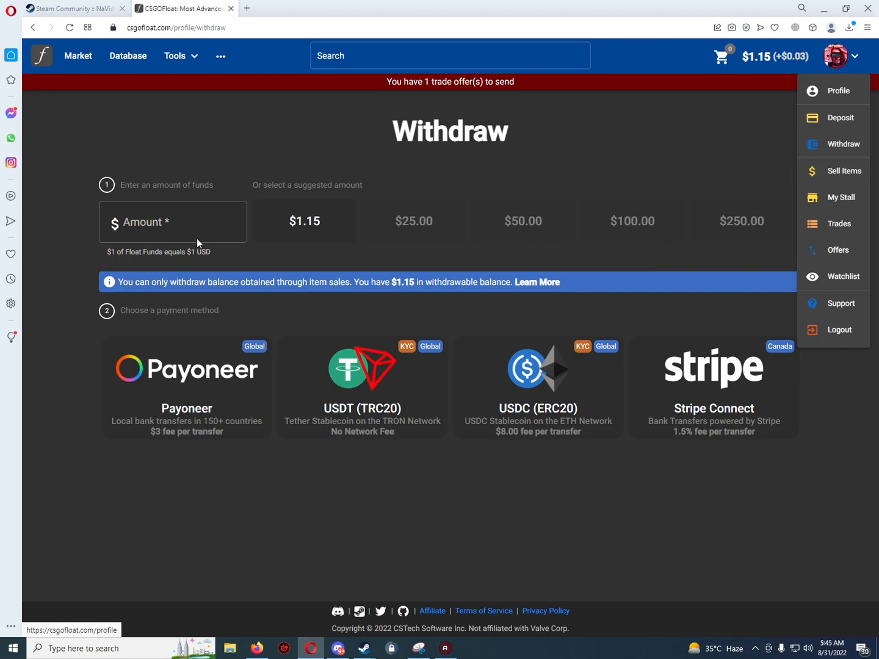
{"action": "left_click", "coordinate": [169, 222]}
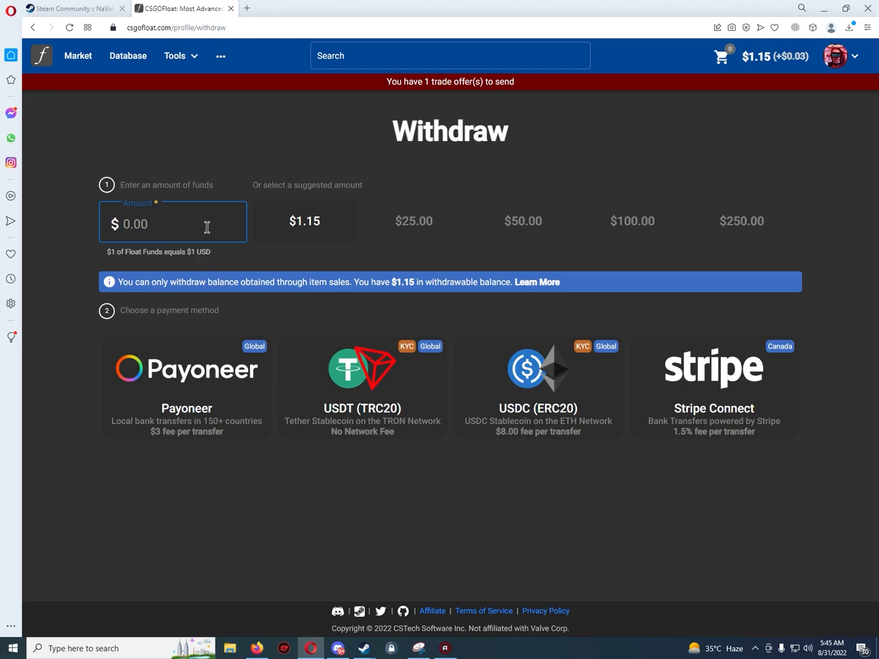
{"action": "type", "text": "1.15"}
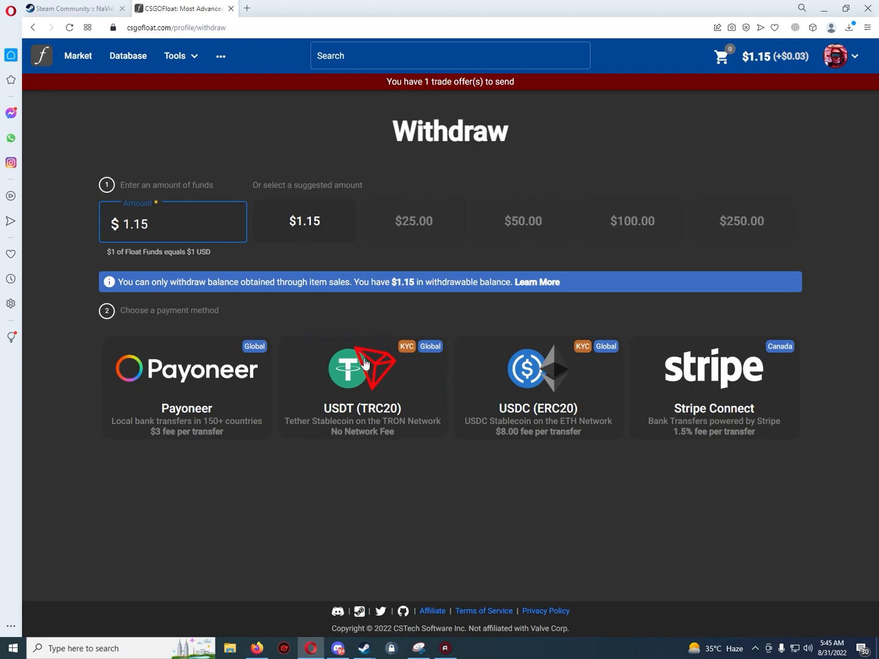
{"action": "left_click", "coordinate": [363, 387]}
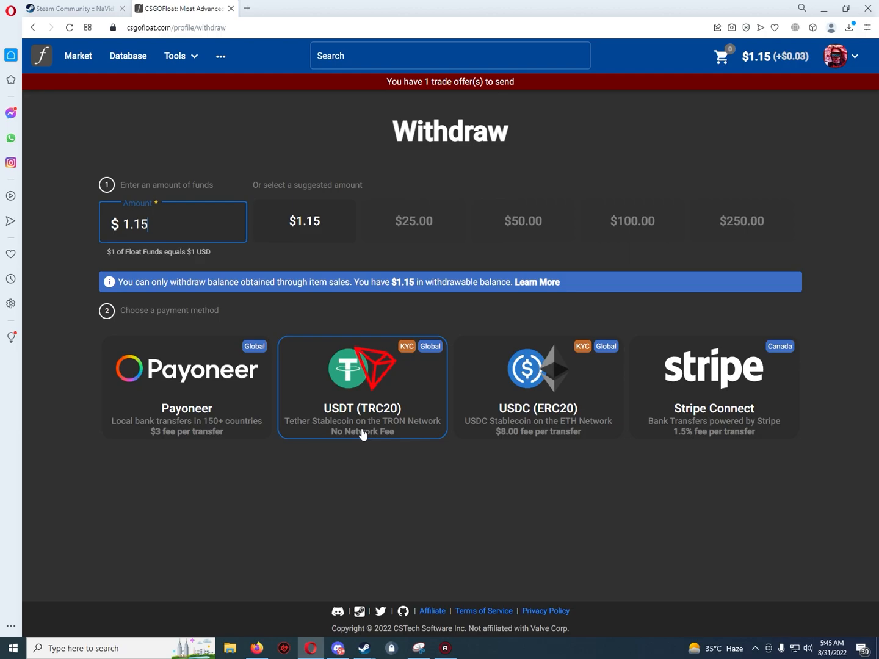
{"action": "mouse_move", "coordinate": [315, 439]}
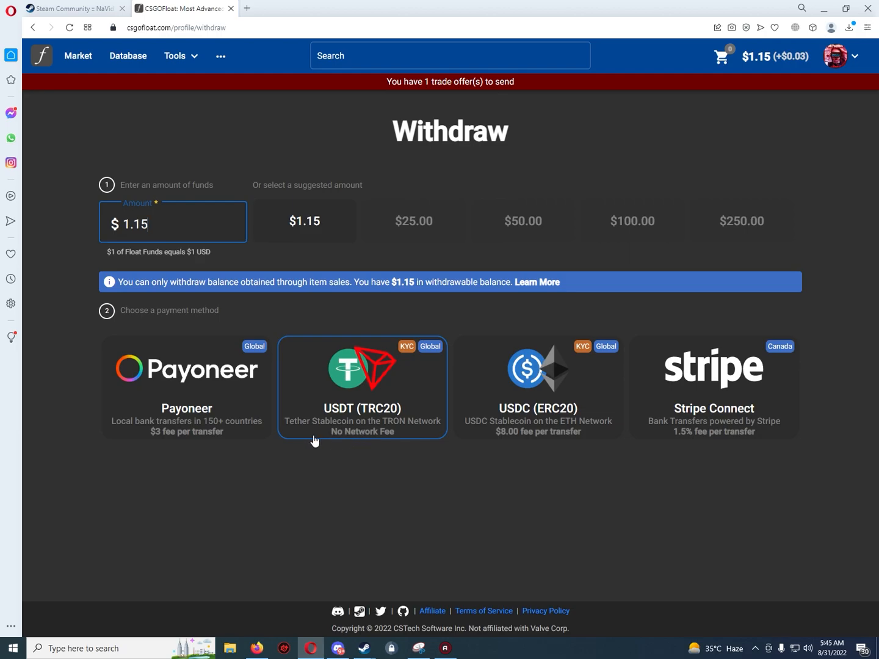
{"action": "mouse_move", "coordinate": [342, 430]}
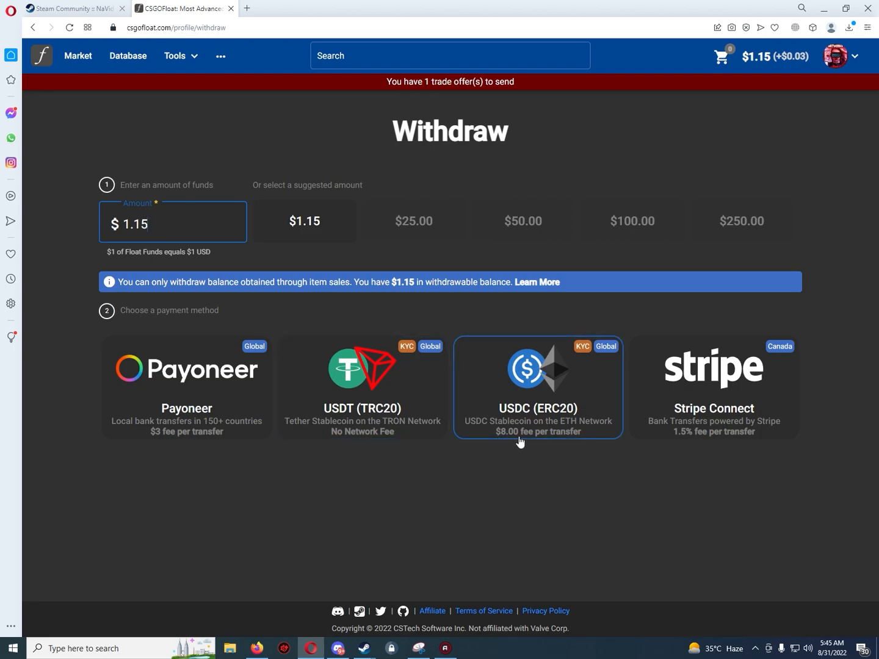
{"action": "mouse_move", "coordinate": [563, 408]}
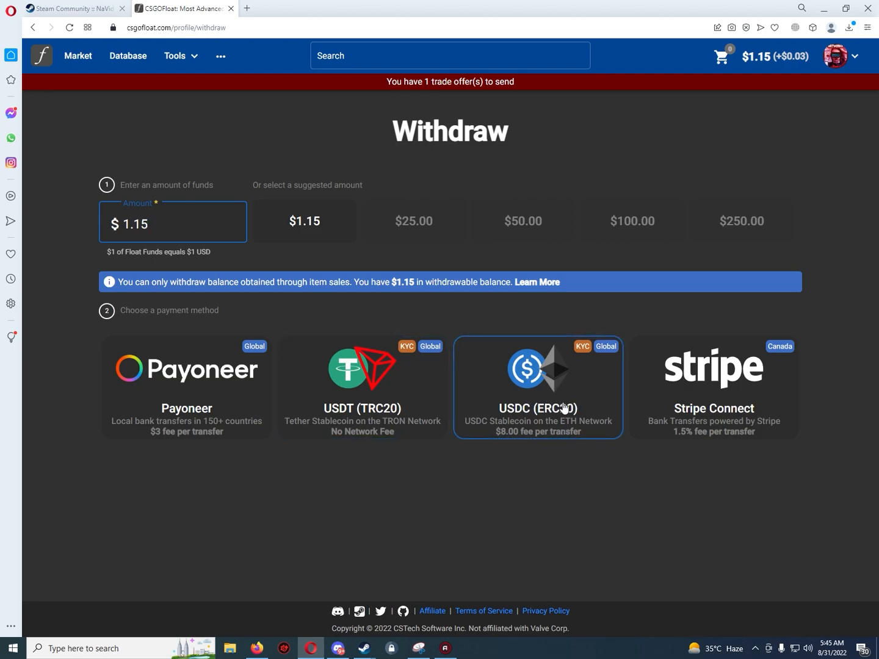
{"action": "left_click", "coordinate": [185, 387]}
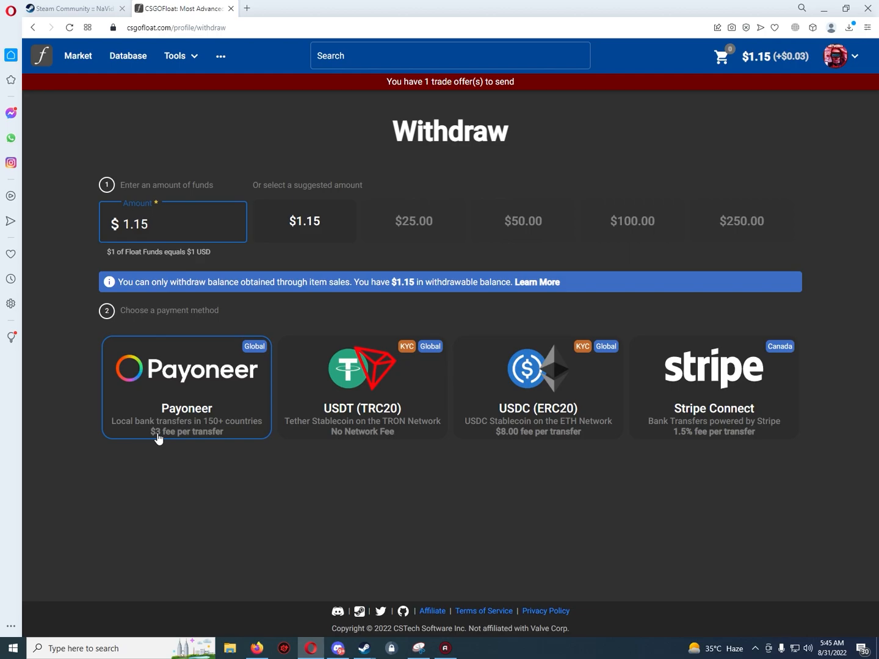
Choose USDT (TRC20) as payout and fill the cryptocurrency address field, flagged malformed.
{"action": "left_click", "coordinate": [361, 387]}
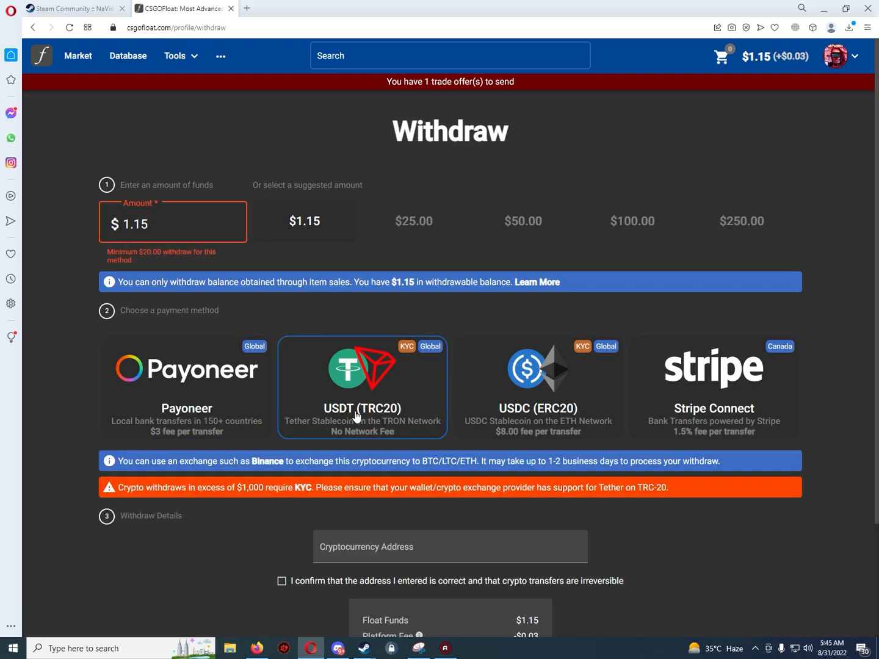
{"action": "mouse_move", "coordinate": [335, 419]}
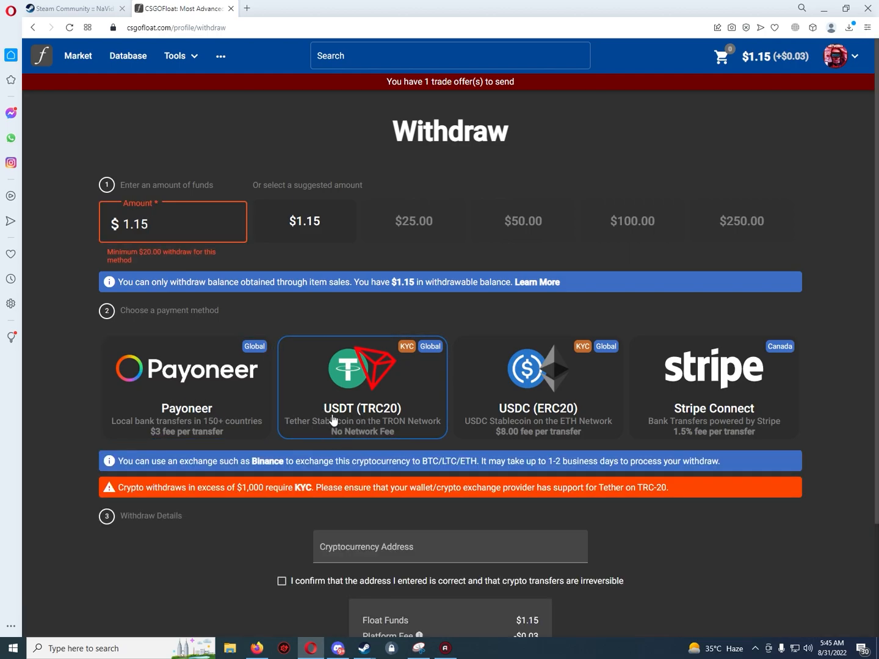
{"action": "mouse_move", "coordinate": [361, 415]}
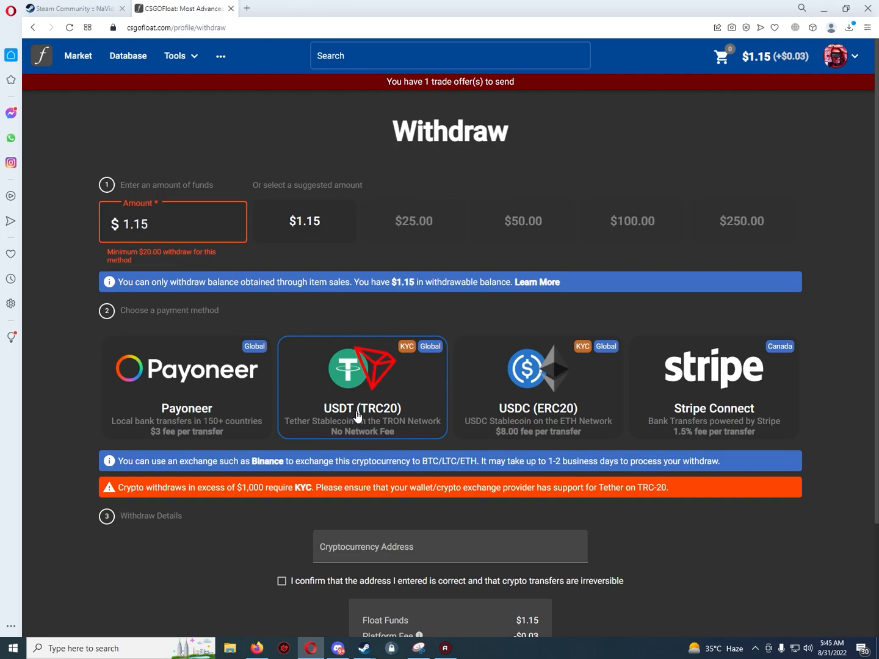
{"action": "scroll", "scroll_direction": "down", "scroll_amount": 3}
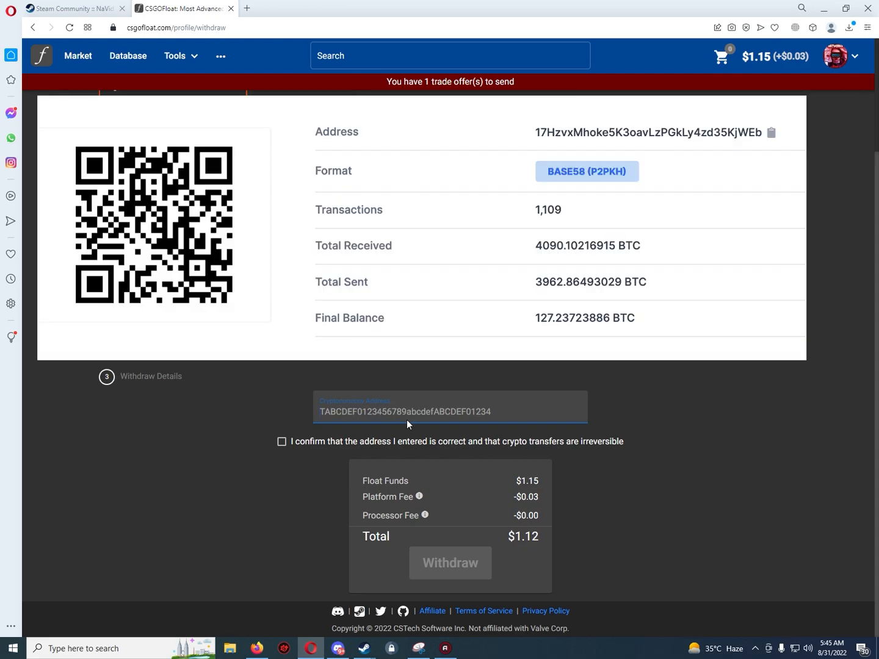
{"action": "left_click", "coordinate": [424, 411]}
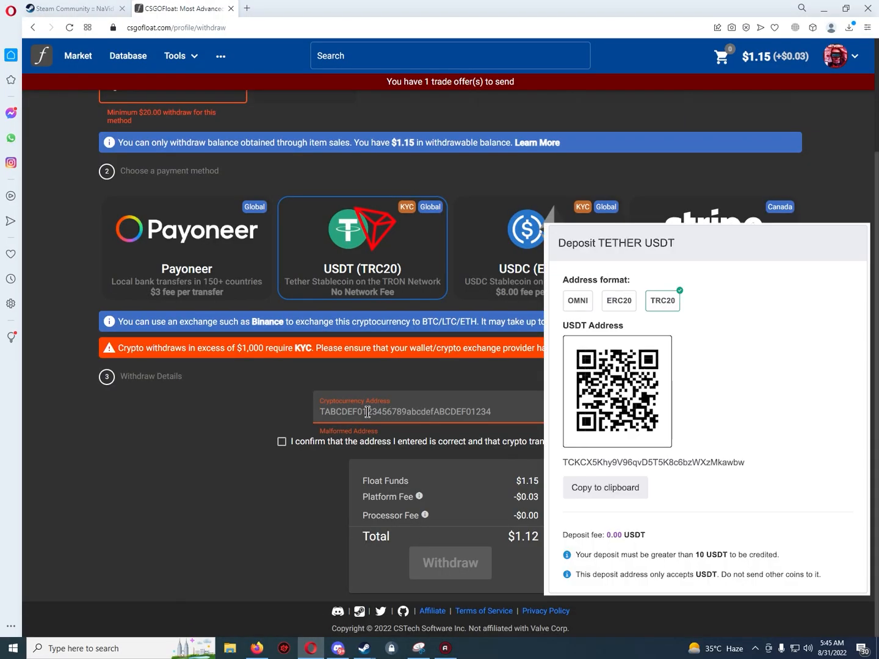
{"action": "mouse_move", "coordinate": [402, 273]}
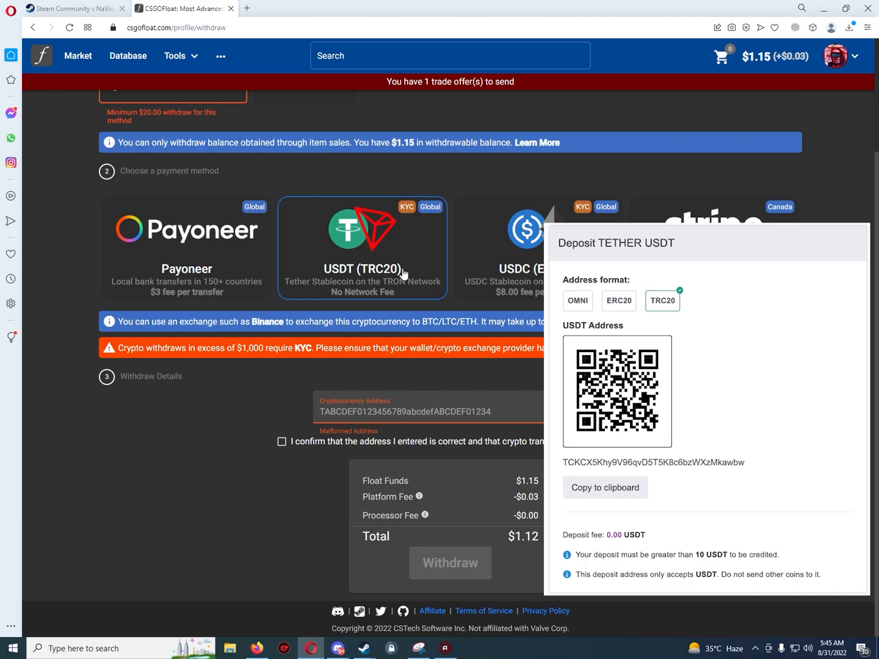
{"action": "mouse_move", "coordinate": [398, 274]}
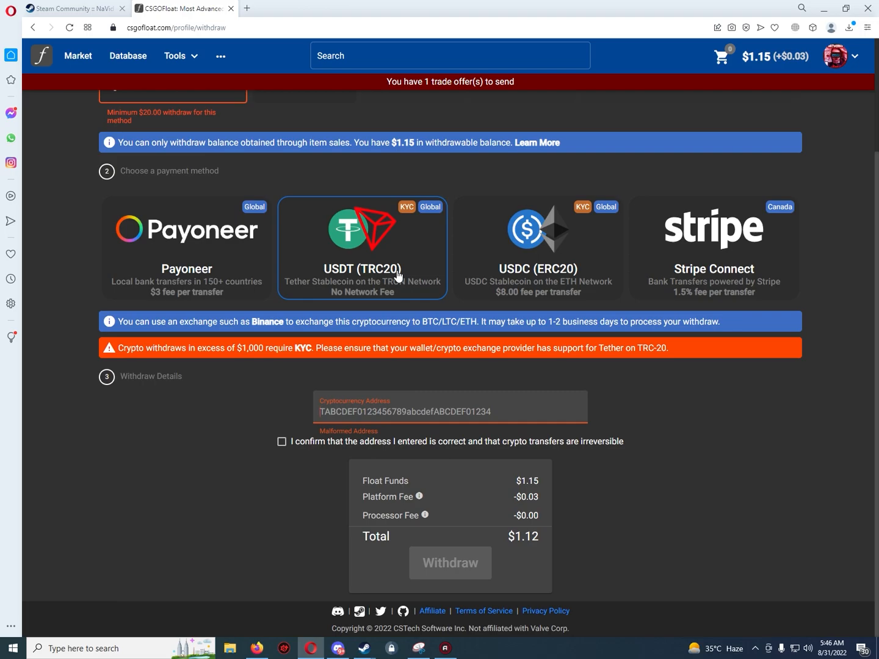
{"action": "mouse_move", "coordinate": [410, 298]}
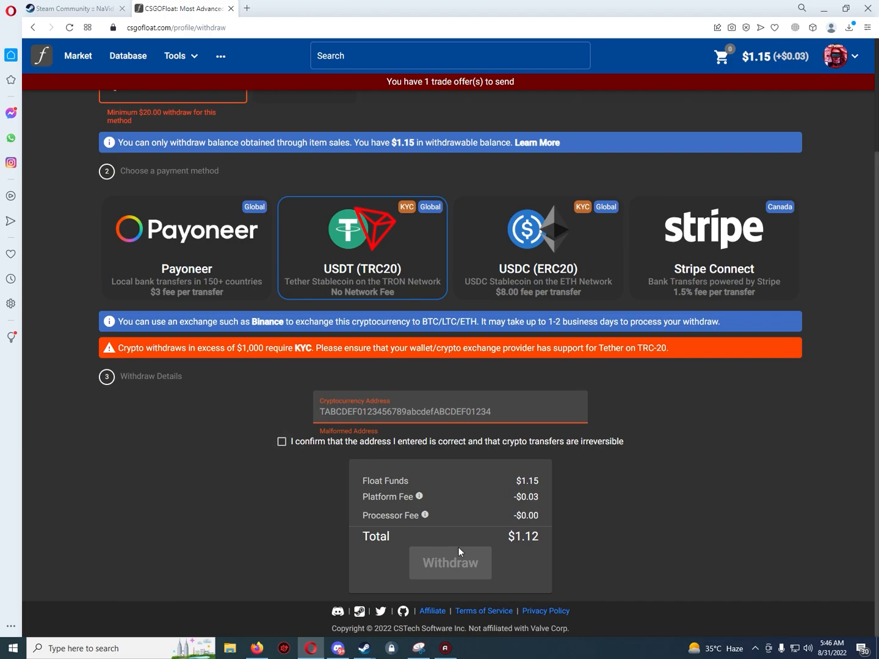
{"action": "mouse_move", "coordinate": [440, 556]}
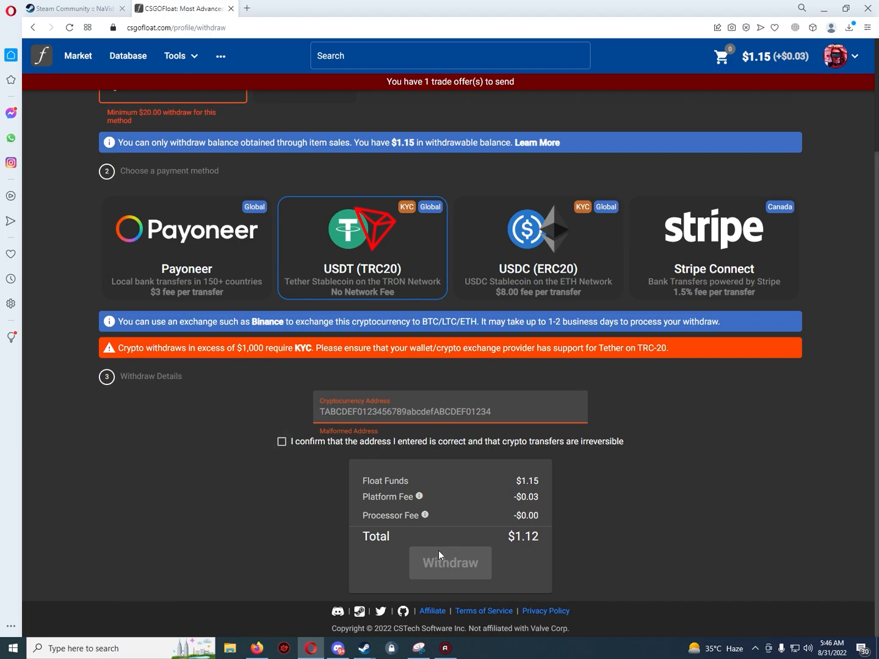
{"action": "mouse_move", "coordinate": [452, 525]}
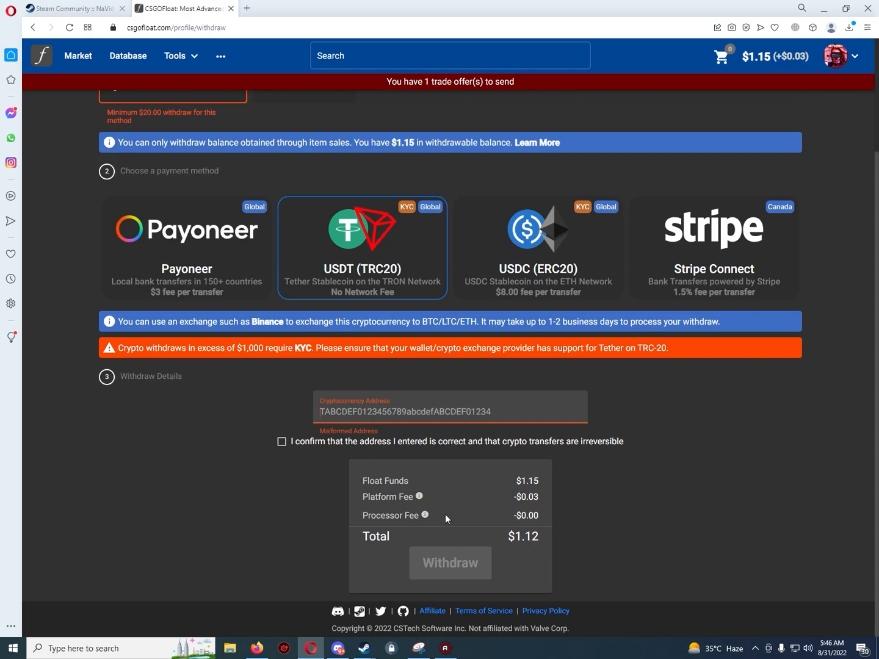
{"action": "mouse_move", "coordinate": [486, 423]}
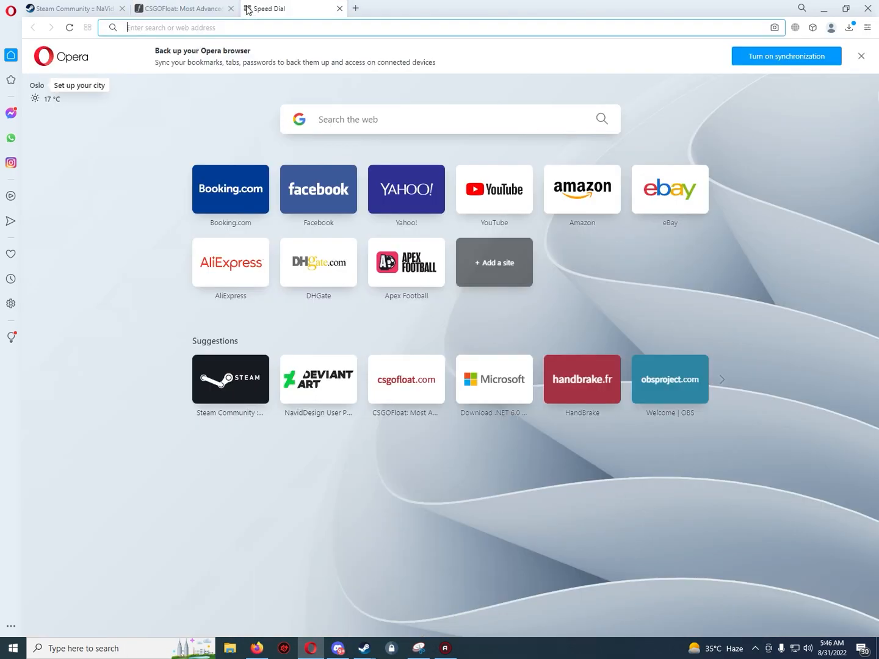
Search Google for csgoempire, open csgoempire.com and start the Steam sign-in.
{"action": "type", "text": "csgoem"}
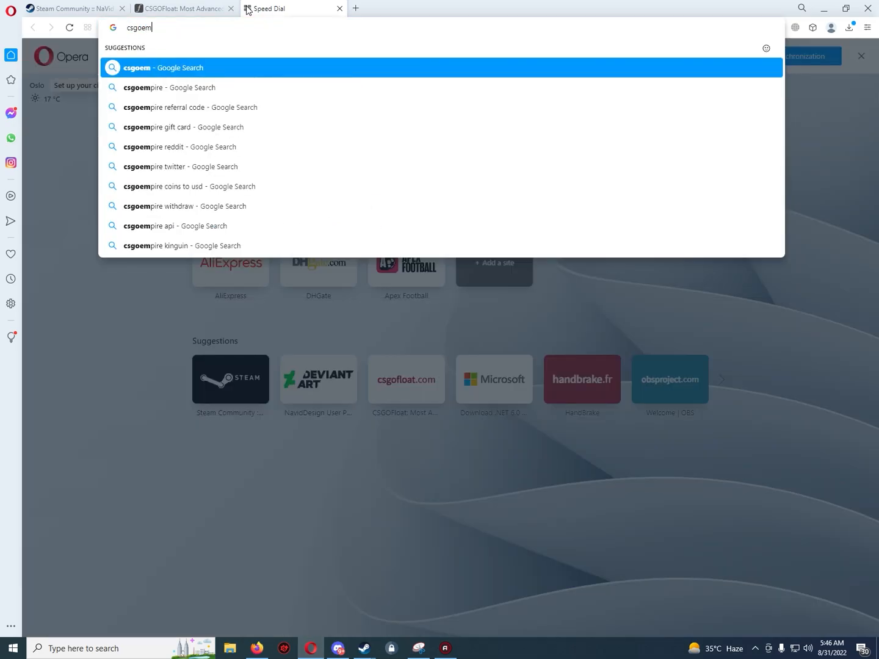
{"action": "left_click", "coordinate": [173, 88]}
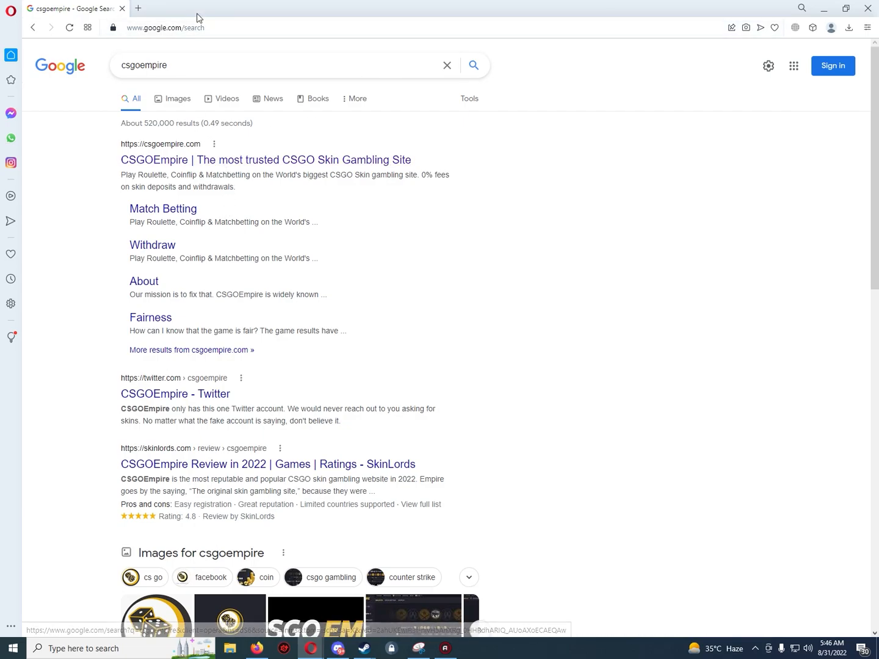
{"action": "left_click", "coordinate": [263, 160]}
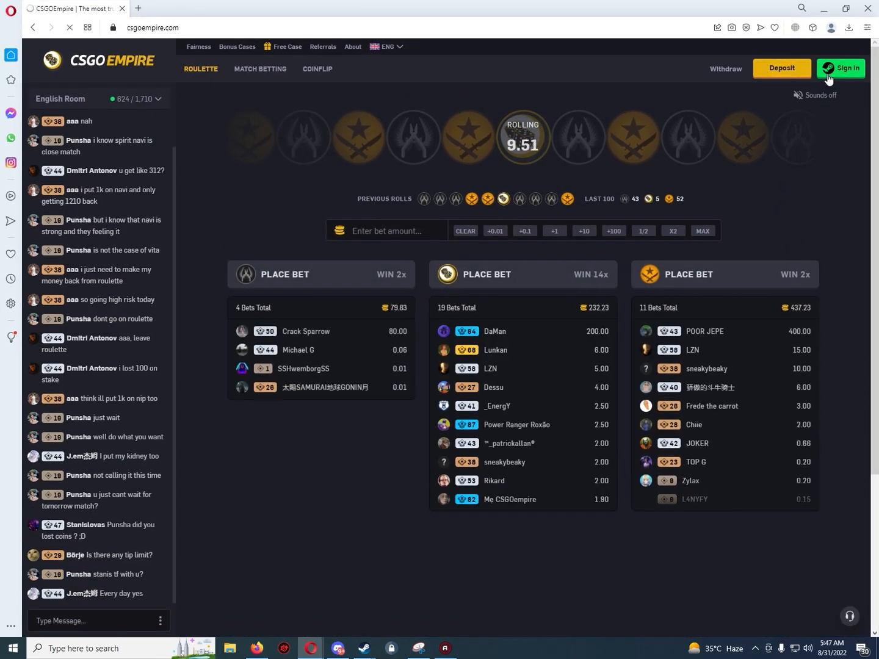
{"action": "left_click", "coordinate": [845, 68]}
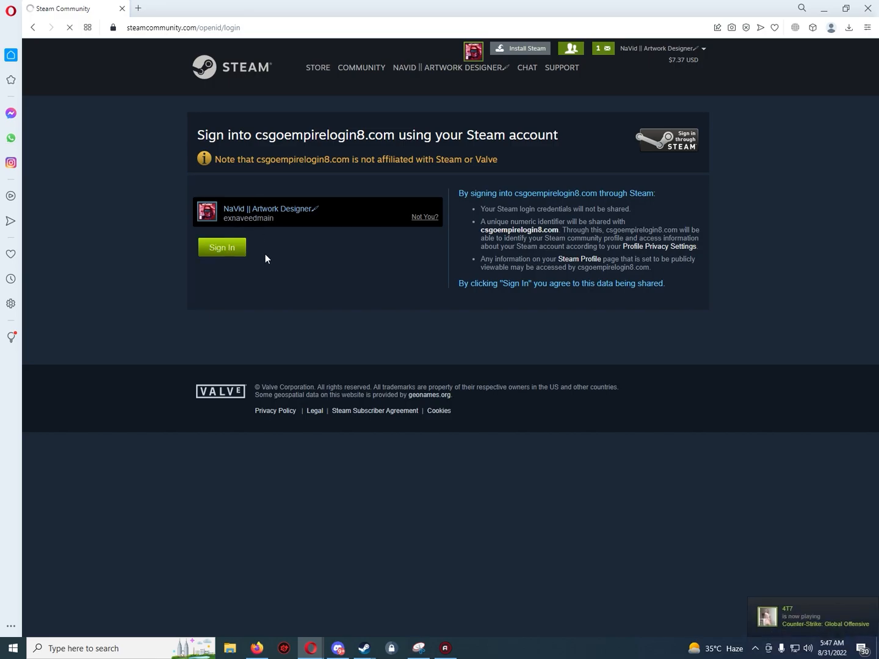
Sign in to CSGOEmpire via Steam OpenID and open the account profile.
{"action": "left_click", "coordinate": [222, 246]}
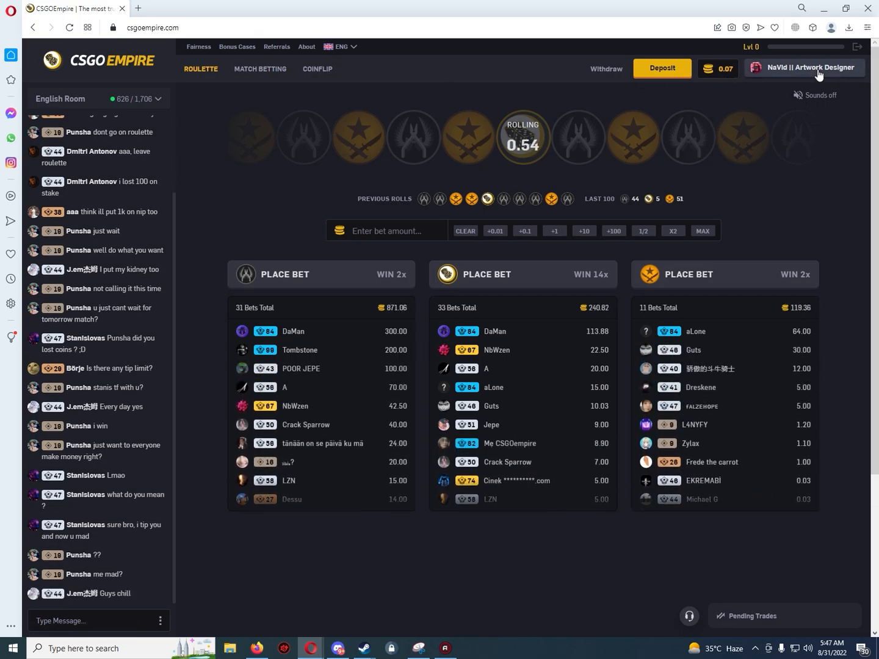
{"action": "left_click", "coordinate": [804, 67]}
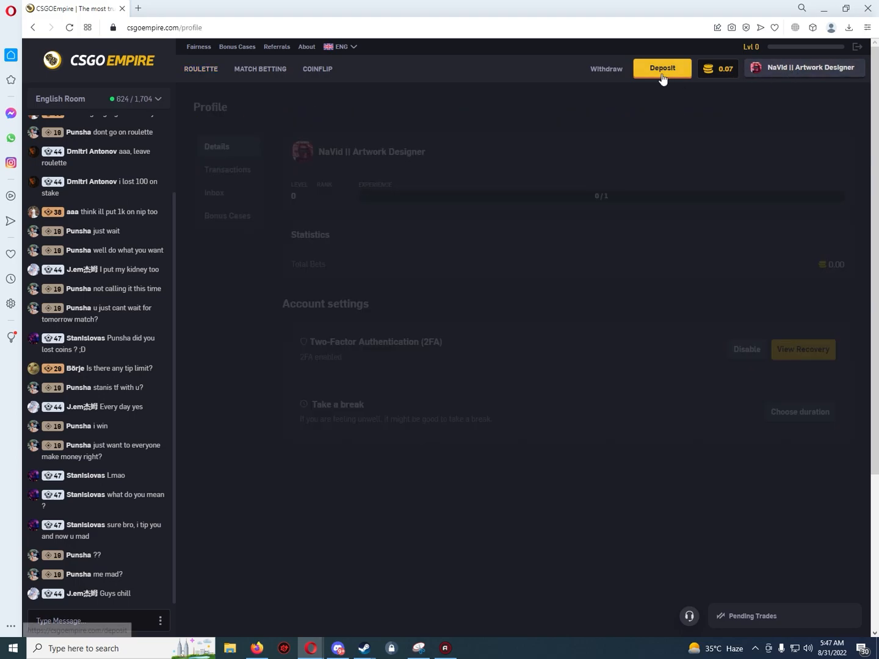
Open CSGOEmpire's Withdraw options and choose Litecoin, showing a 0.99 coin form.
{"action": "left_click", "coordinate": [606, 68]}
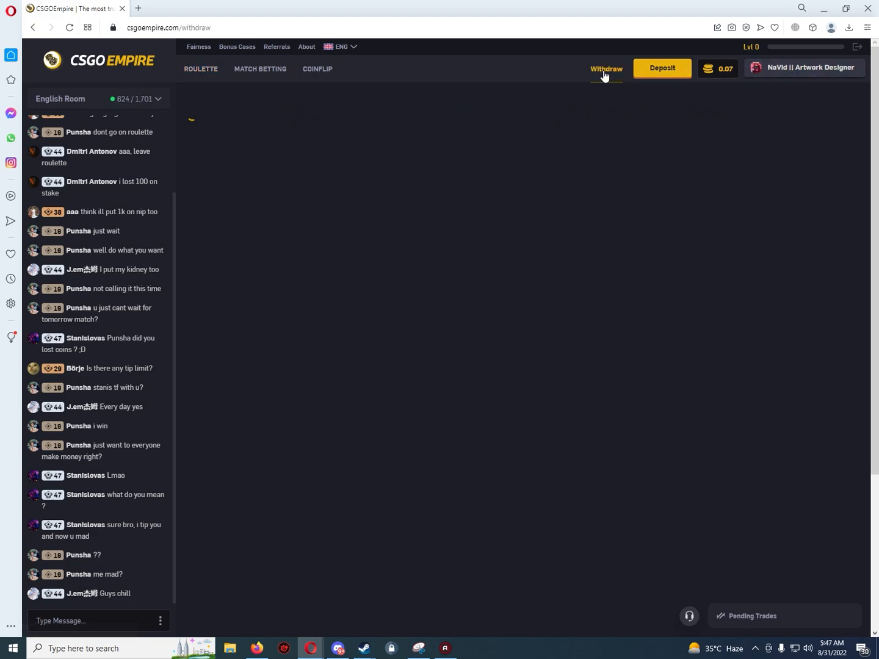
{"action": "left_click", "coordinate": [605, 68]}
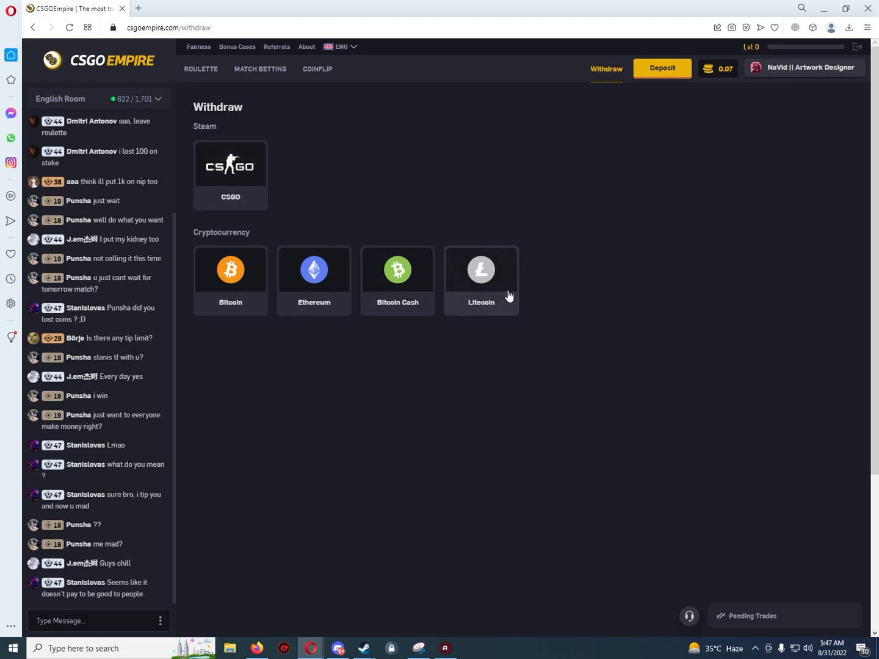
{"action": "left_click", "coordinate": [481, 279]}
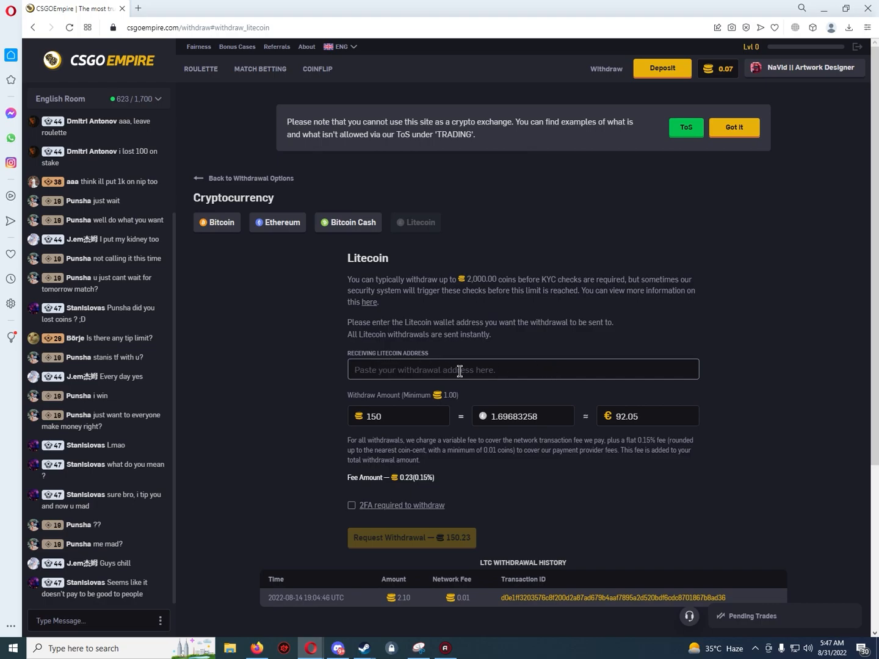
{"action": "mouse_move", "coordinate": [434, 355]}
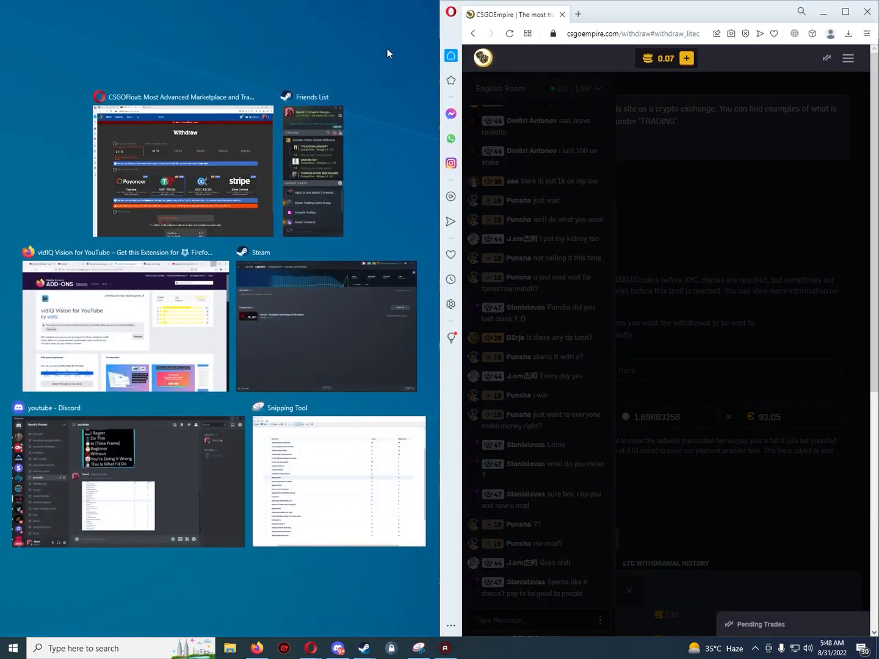
{"action": "left_click", "coordinate": [183, 173]}
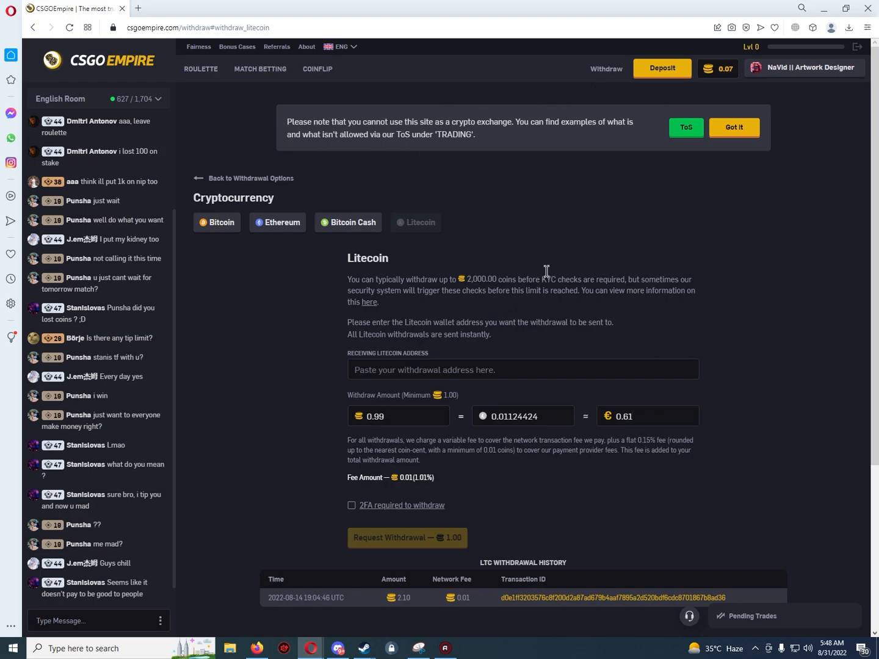
Open CSGOEmpire's Deposit page listing Steam, card, gift card and crypto options.
{"action": "left_click", "coordinate": [662, 68]}
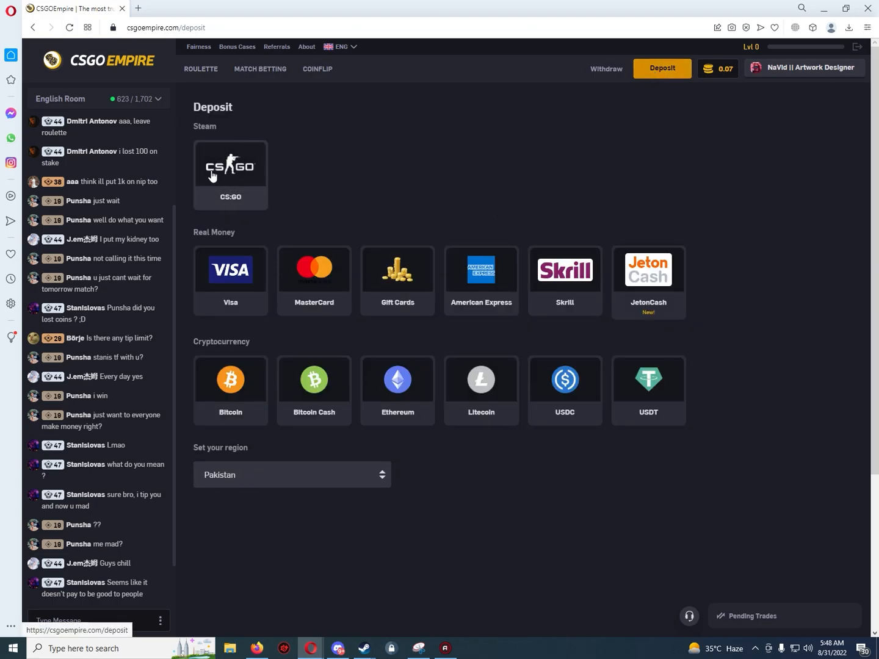
Choose CS:GO item deposit and browse the inventory skins available to deposit.
{"action": "left_click", "coordinate": [229, 168]}
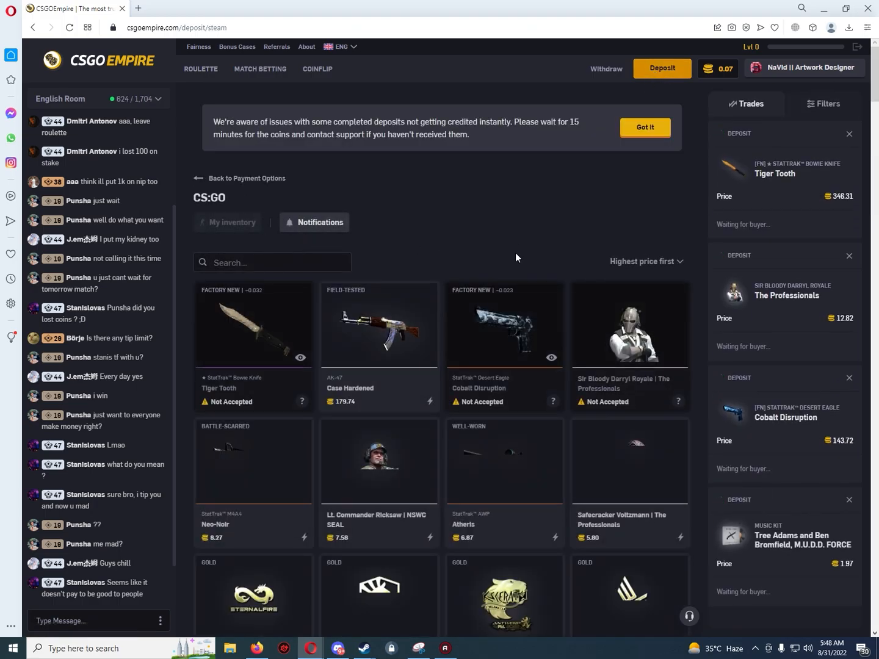
{"action": "scroll", "scroll_direction": "down", "scroll_amount": 3}
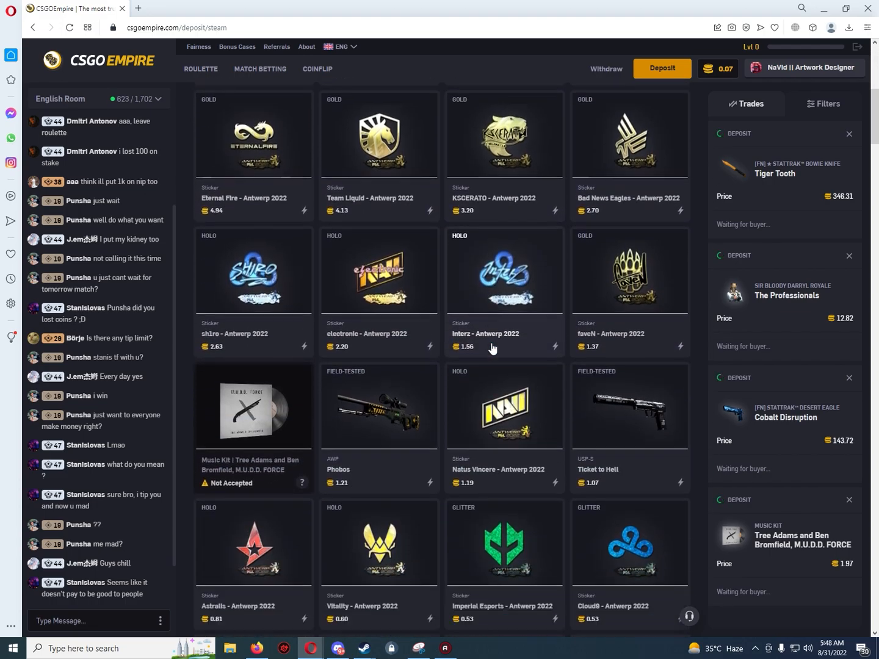
{"action": "scroll", "scroll_direction": "down", "scroll_amount": 3}
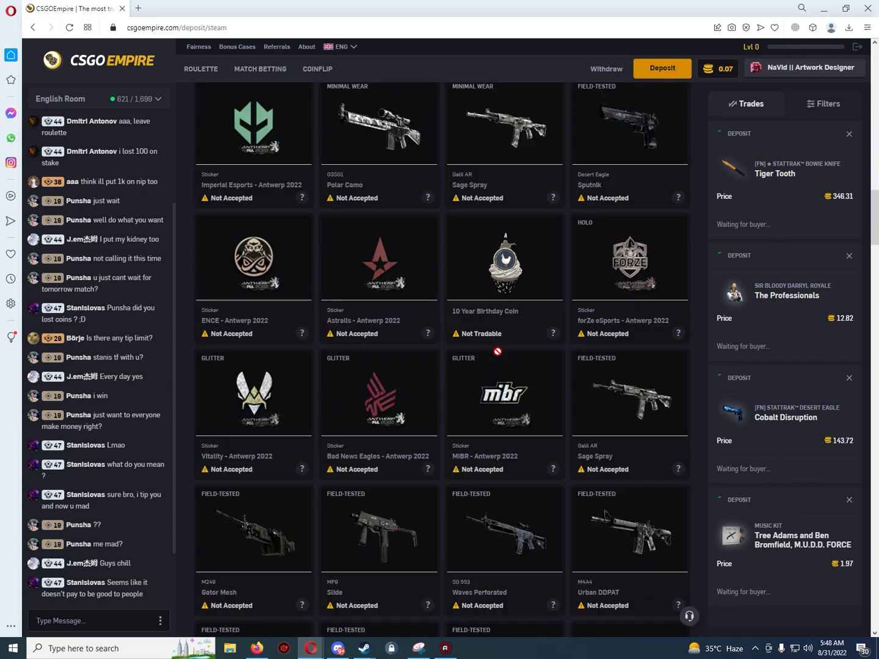
{"action": "scroll", "scroll_direction": "down", "scroll_amount": 3}
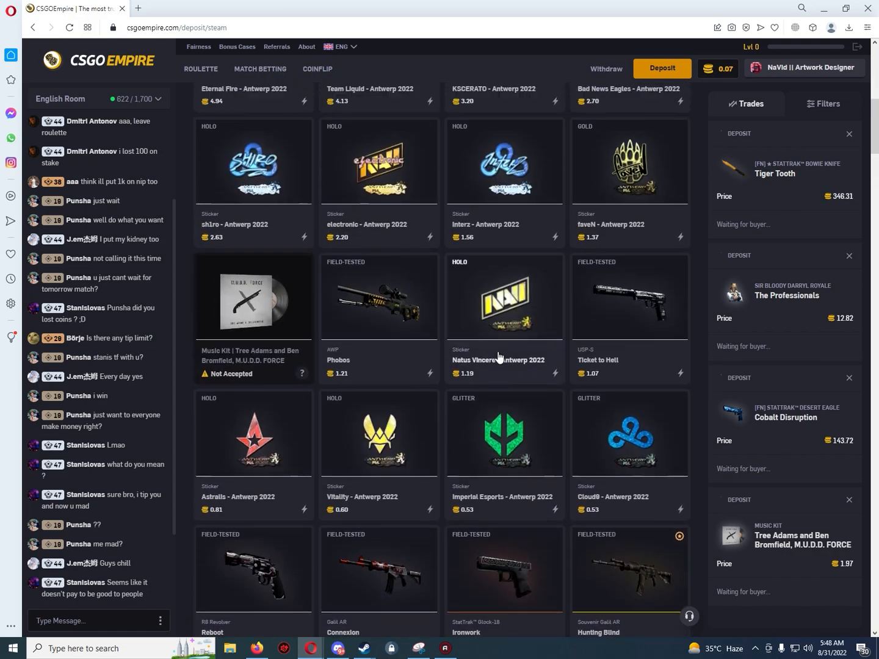
{"action": "scroll", "scroll_direction": "up", "scroll_amount": 3}
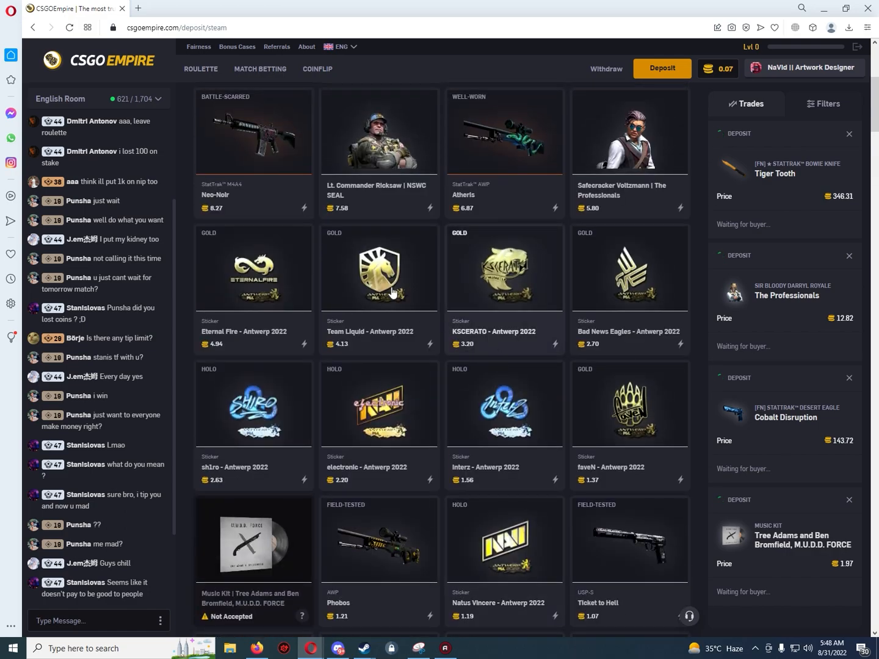
{"action": "scroll", "scroll_direction": "down", "scroll_amount": 3}
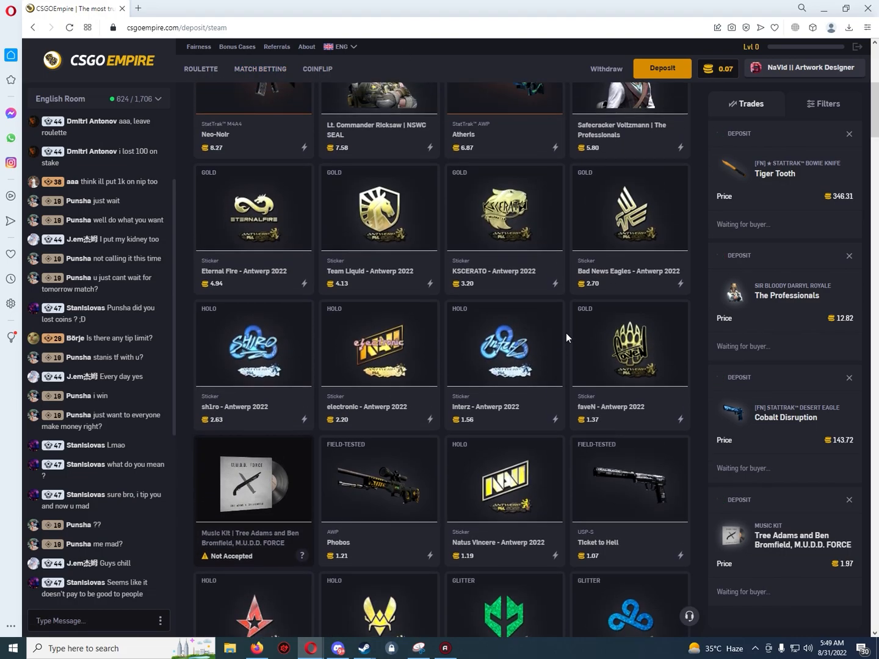
{"action": "scroll", "scroll_direction": "up", "scroll_amount": 3}
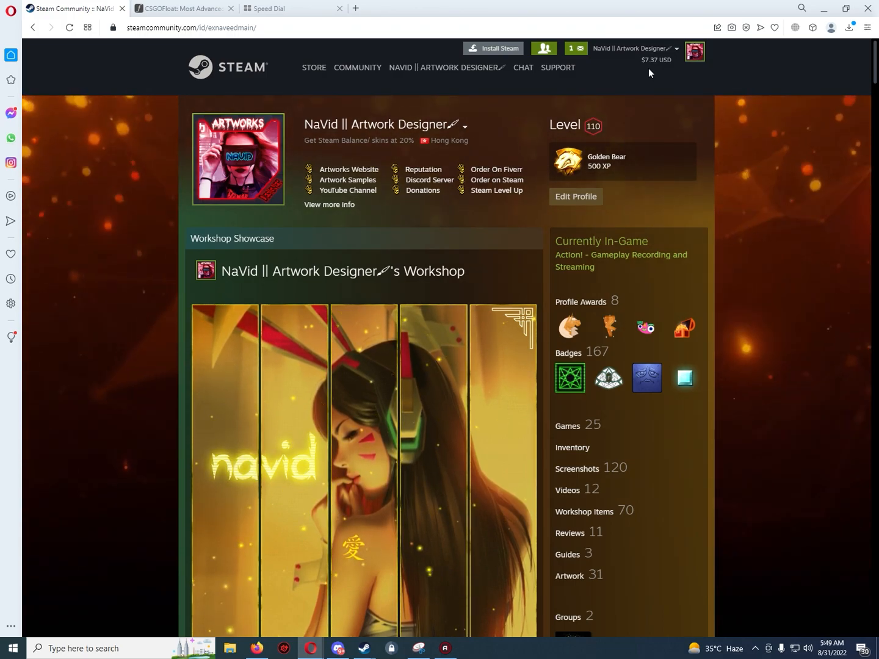
{"action": "mouse_move", "coordinate": [555, 187]}
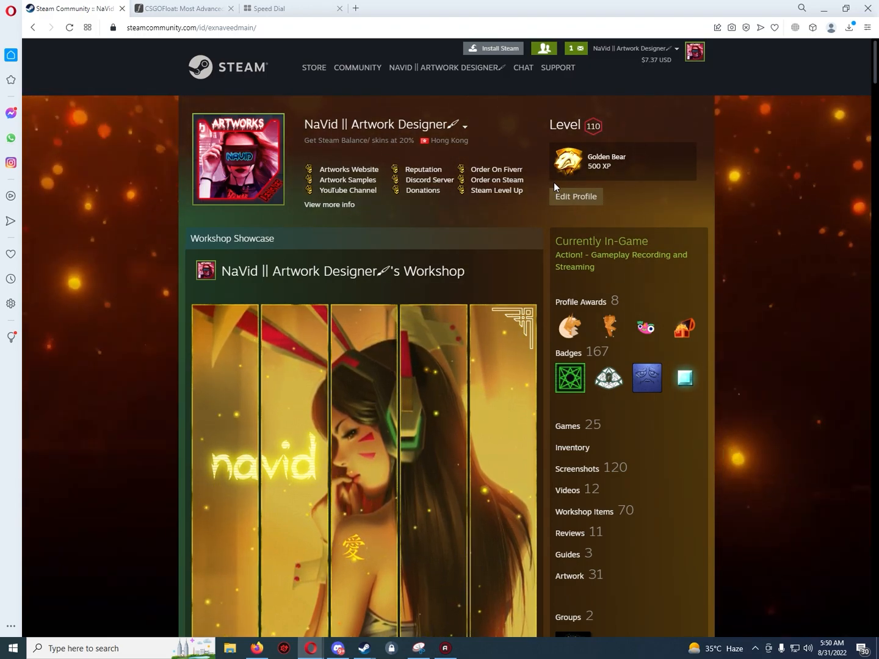
{"action": "mouse_move", "coordinate": [627, 86]}
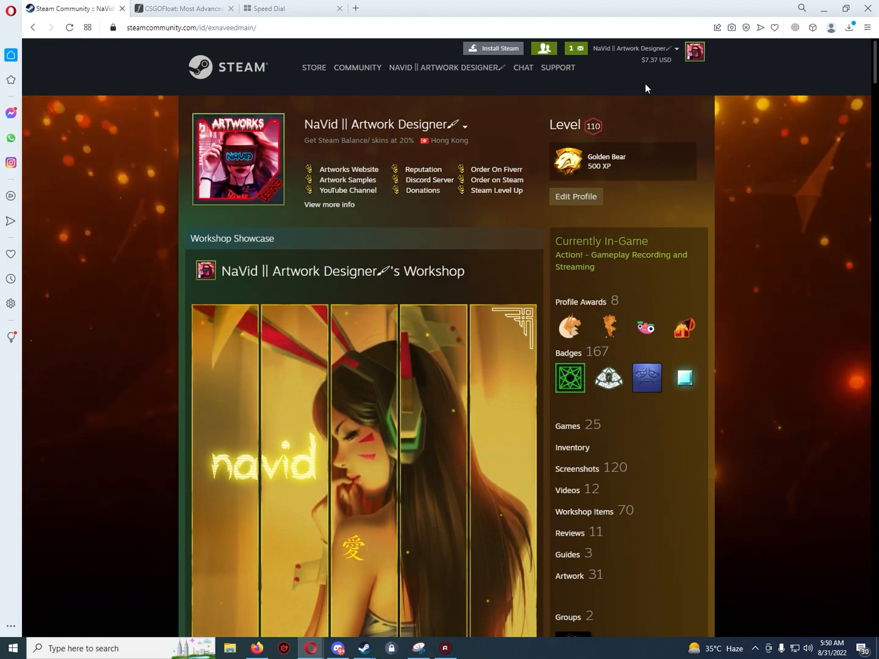
Search the Steam Community Market for 'ak47', listing 378 AK-47 skin results.
{"action": "left_click", "coordinate": [447, 67]}
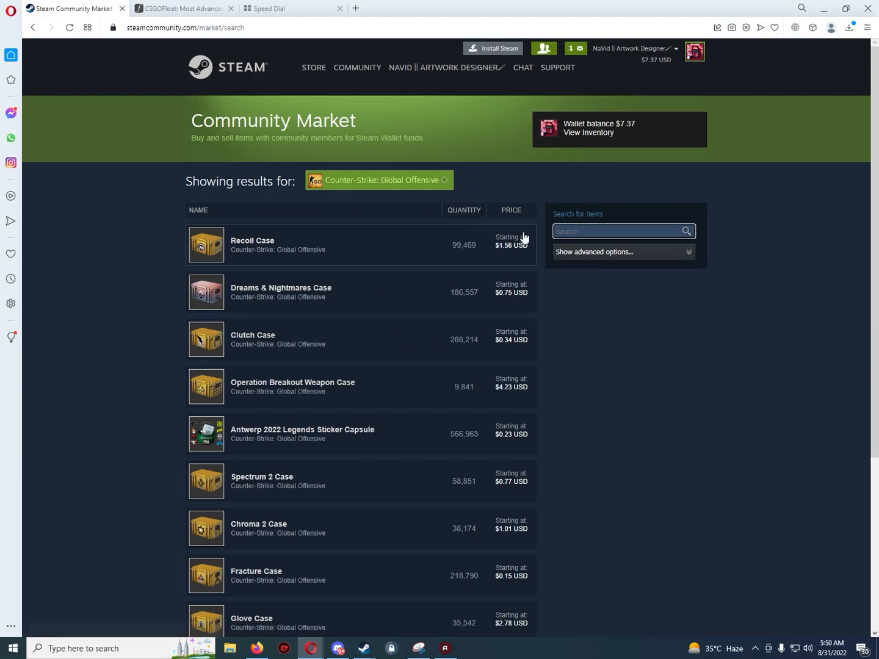
{"action": "type", "text": "a"}
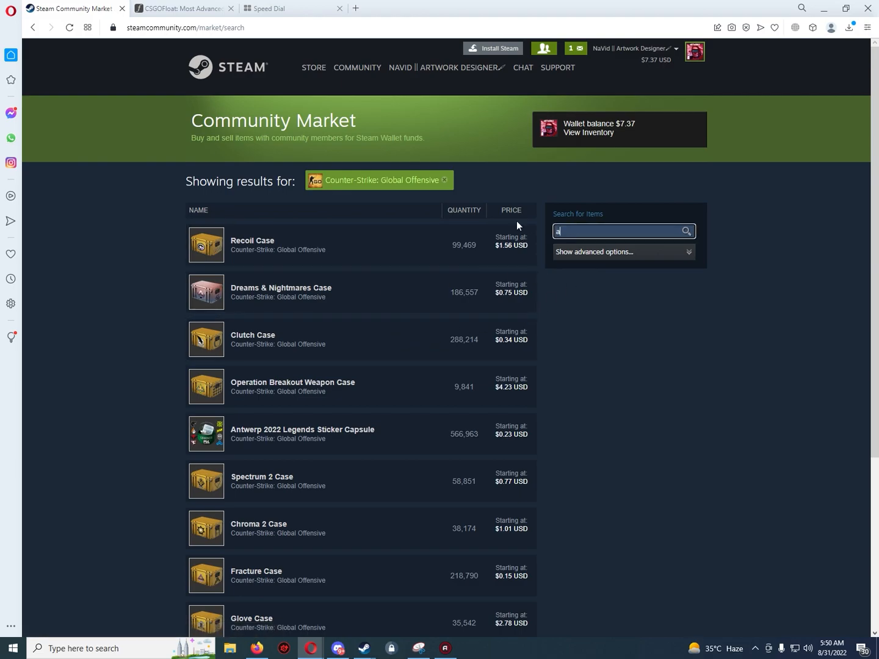
{"action": "type", "text": "k47"}
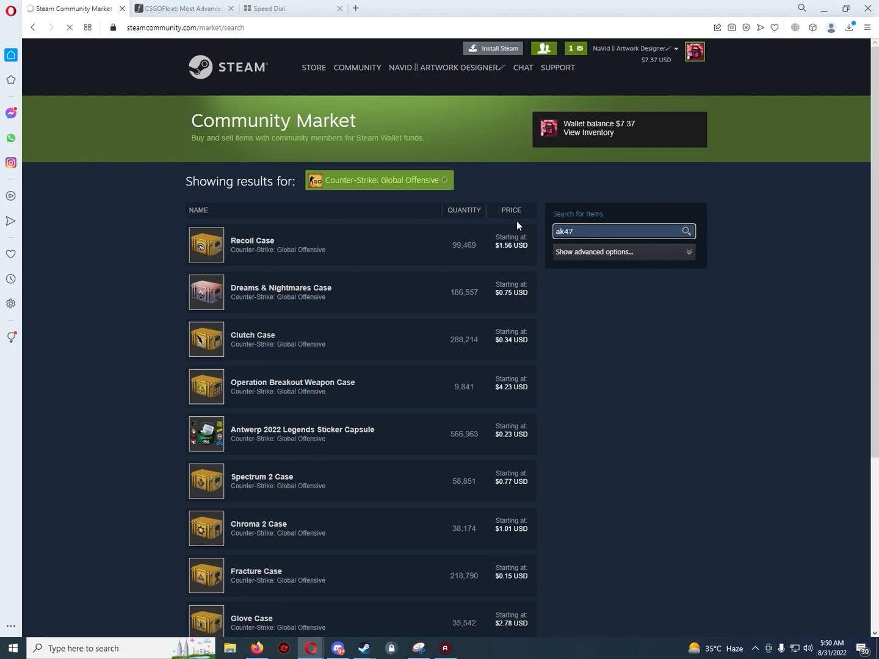
{"action": "key", "text": "Enter"}
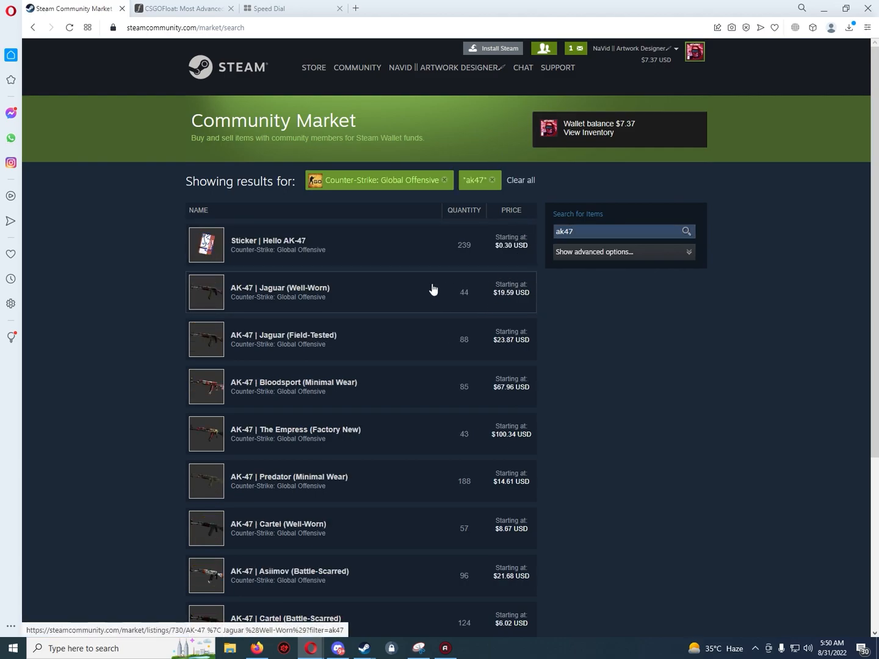
{"action": "scroll", "scroll_direction": "down", "scroll_amount": 3}
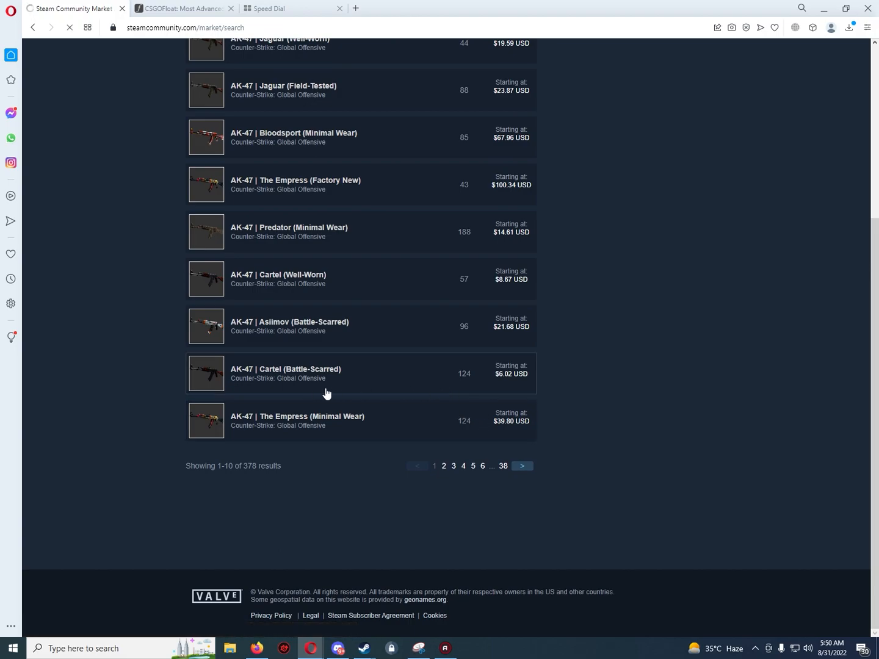
{"action": "mouse_move", "coordinate": [324, 341]}
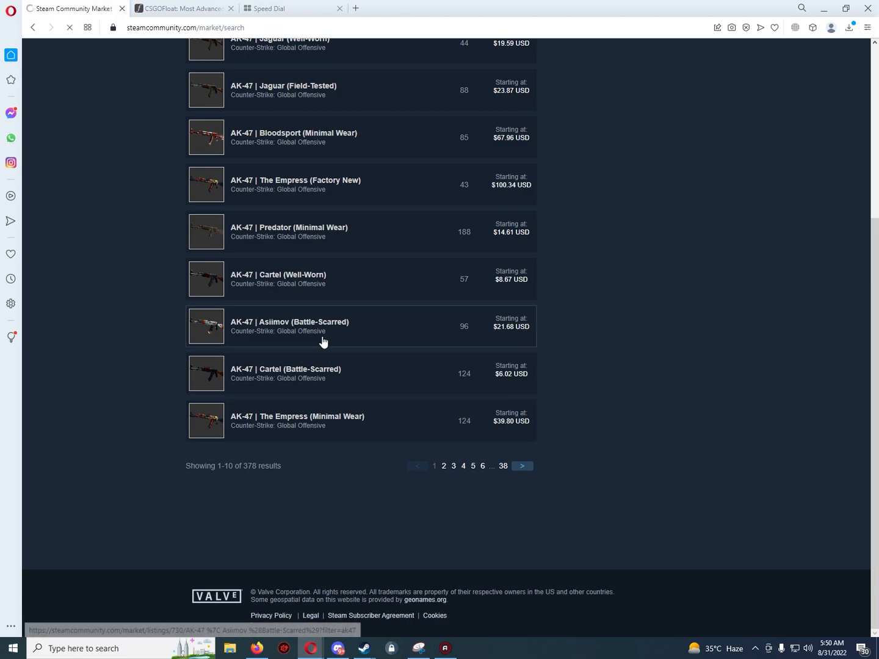
View the AK-47 | Cartel (Battle-Scarred) listings showing 4874 buy requests at $5.79 or lower.
{"action": "left_click", "coordinate": [286, 374]}
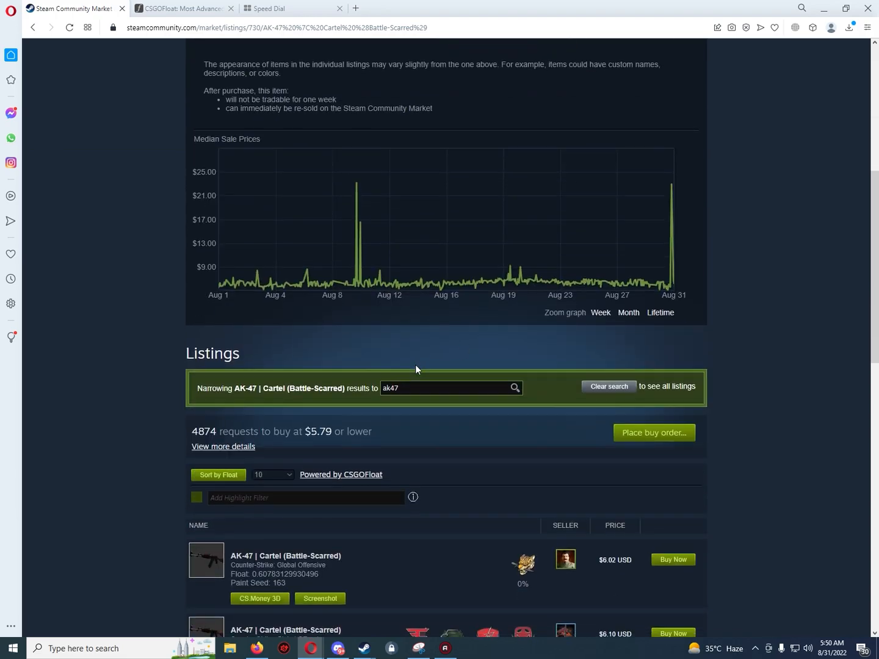
{"action": "scroll", "scroll_direction": "down", "scroll_amount": 3}
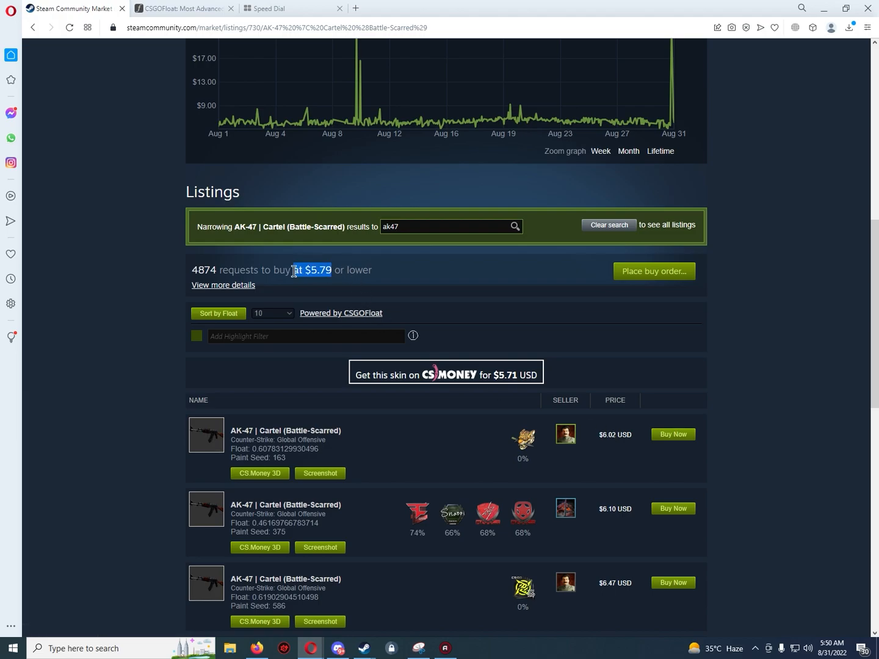
{"action": "left_click", "coordinate": [306, 271]}
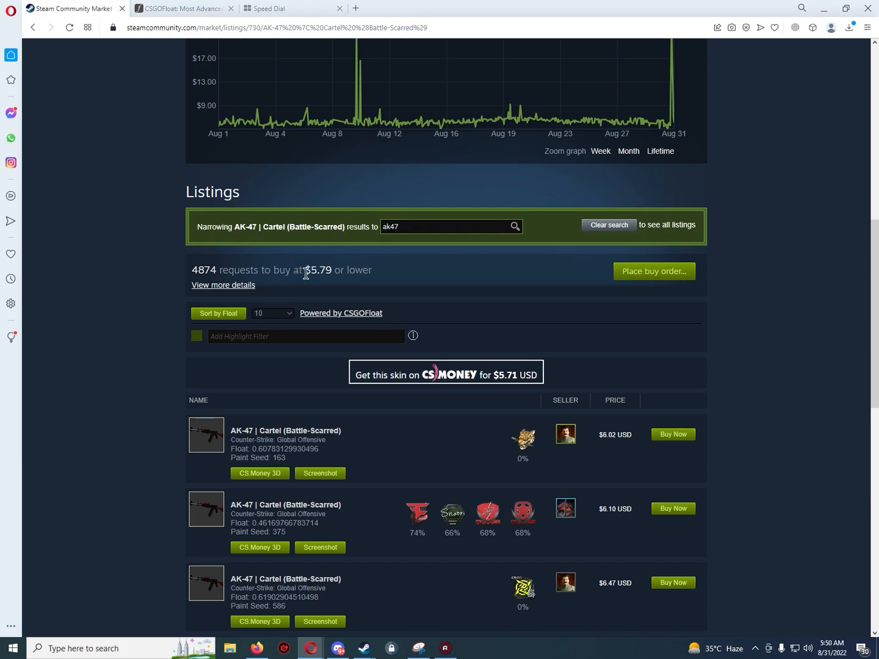
{"action": "mouse_move", "coordinate": [327, 271]}
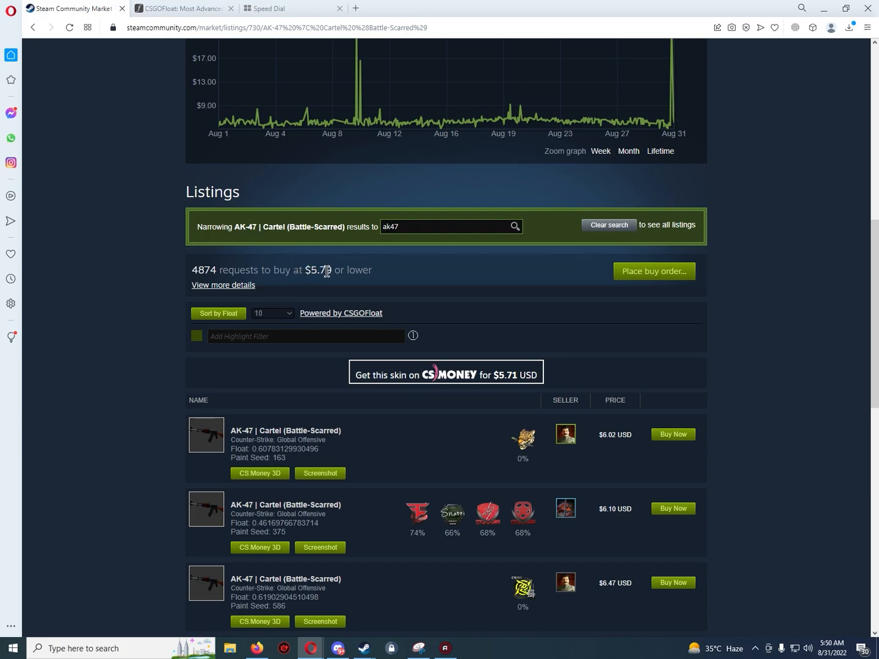
{"action": "mouse_move", "coordinate": [328, 271]}
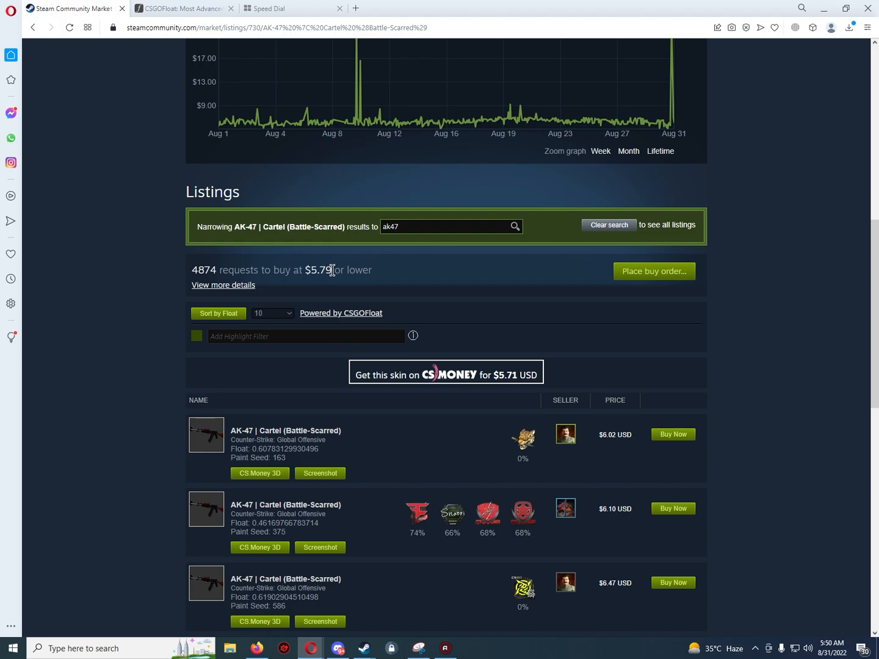
{"action": "mouse_move", "coordinate": [627, 286]}
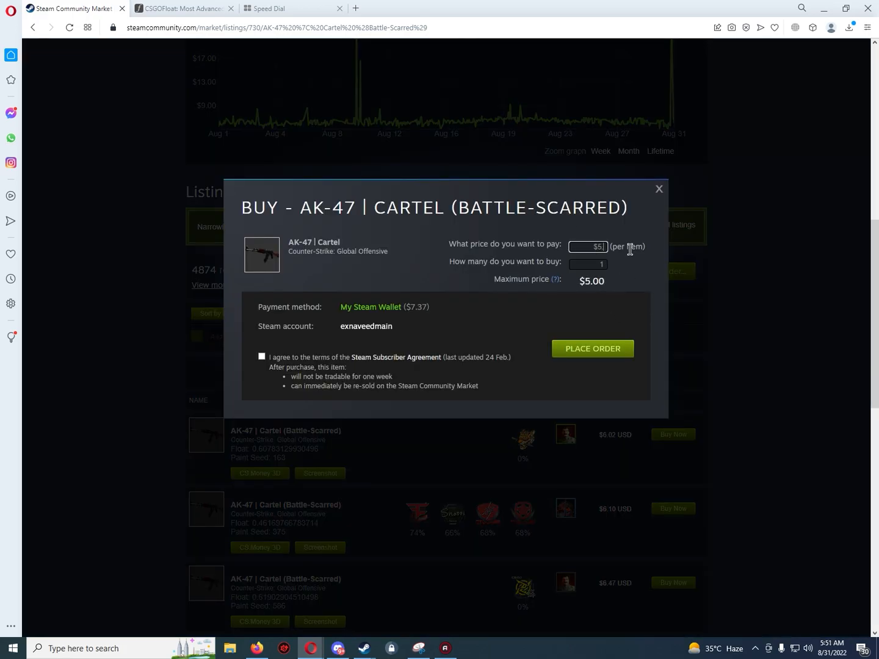
Enter $5.80 per item in the Buy dialog, then close it without placing the order.
{"action": "type", "text": "5.80"}
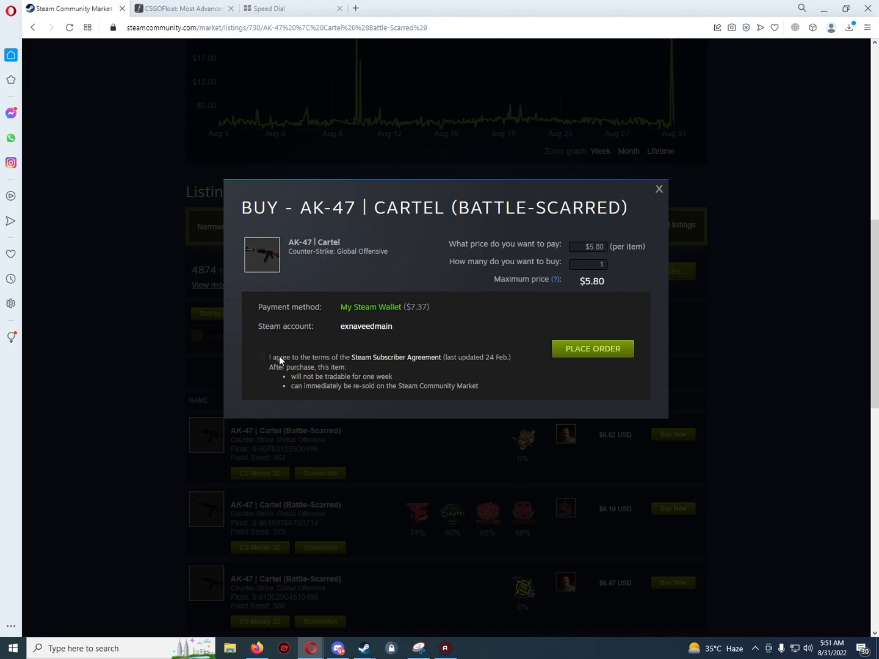
{"action": "left_click", "coordinate": [658, 188]}
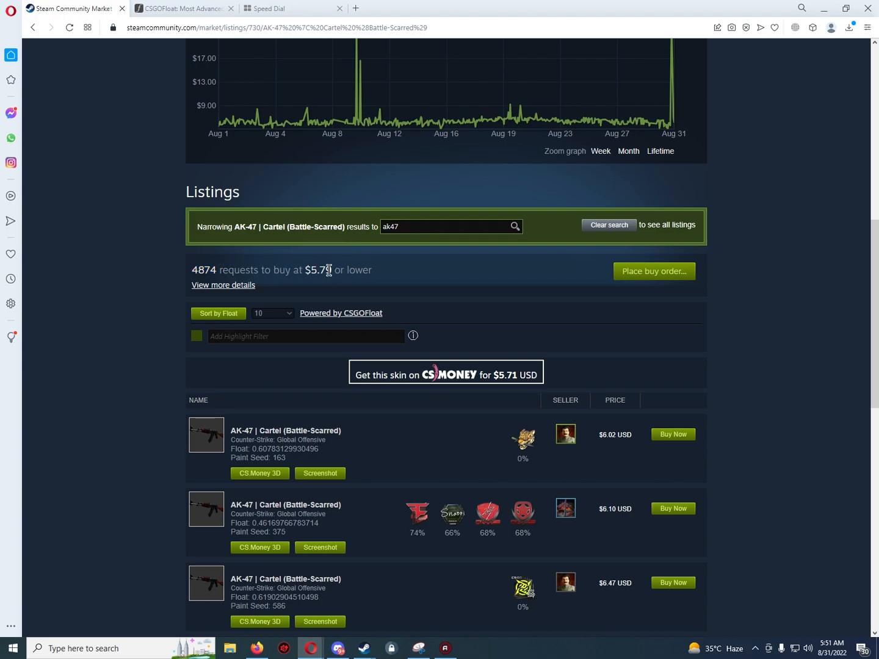
{"action": "double_click", "coordinate": [317, 270]}
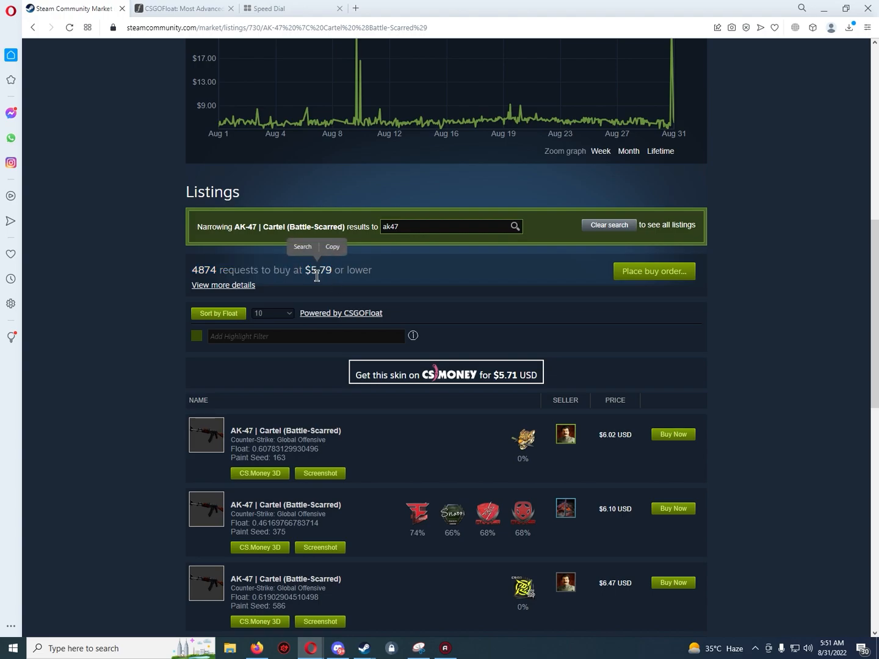
{"action": "double_click", "coordinate": [317, 270]}
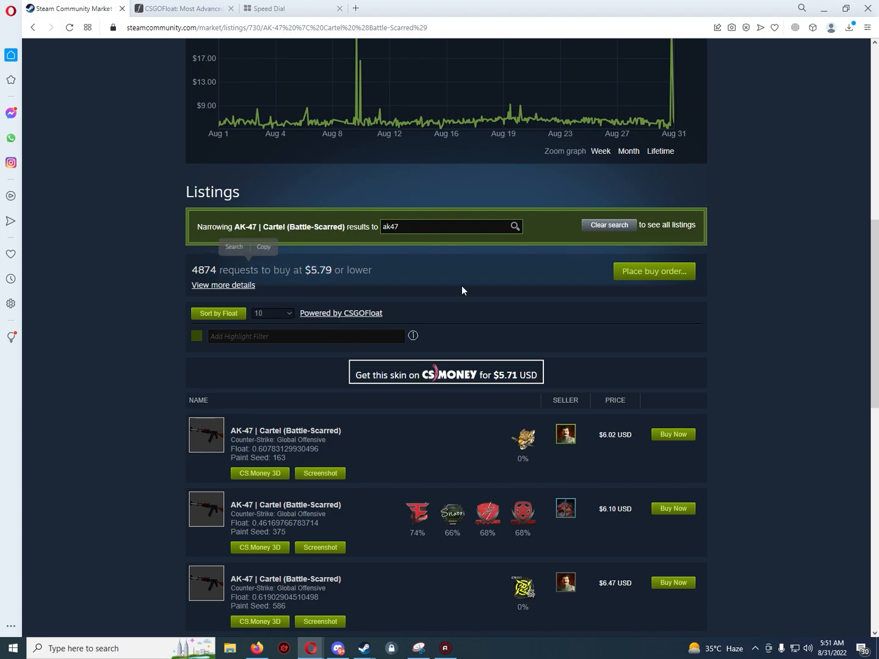
{"action": "double_click", "coordinate": [318, 270]}
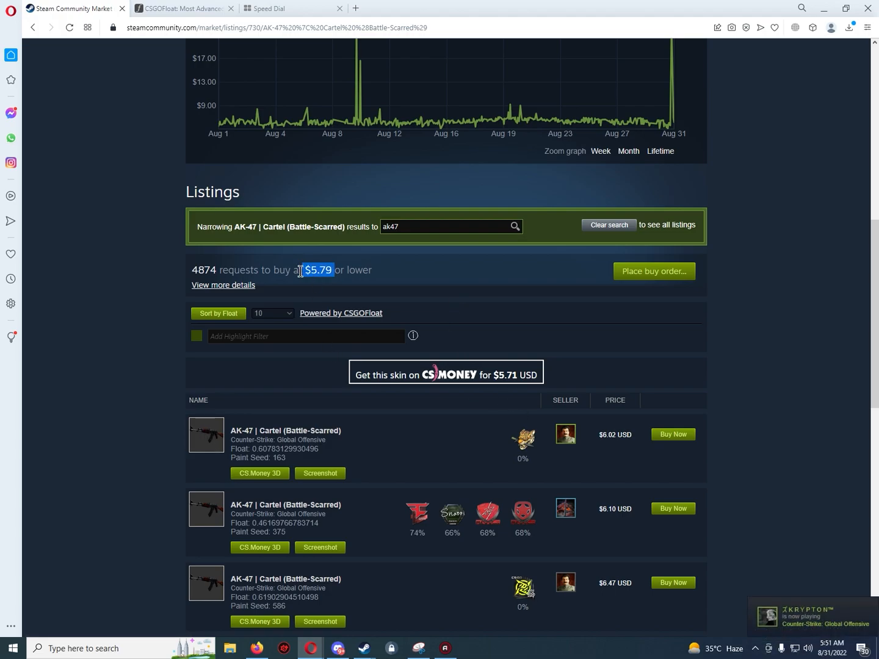
{"action": "left_click", "coordinate": [183, 7]}
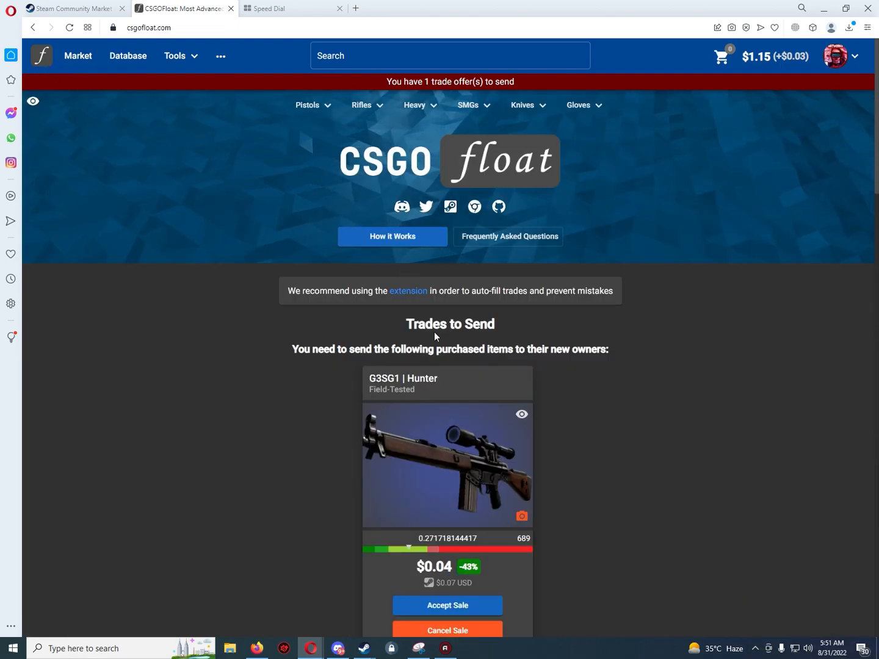
{"action": "mouse_move", "coordinate": [488, 456]}
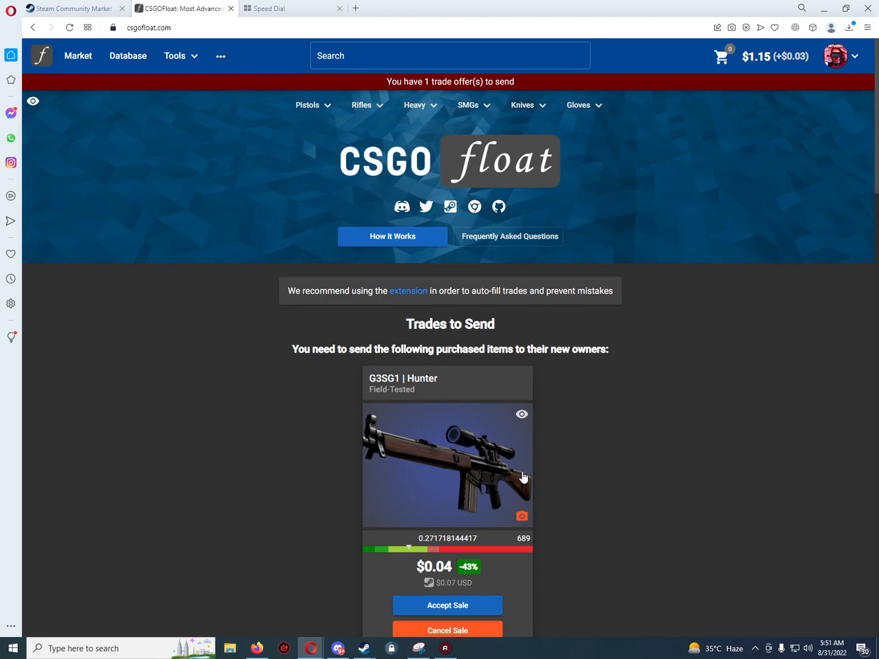
{"action": "mouse_move", "coordinate": [629, 173]}
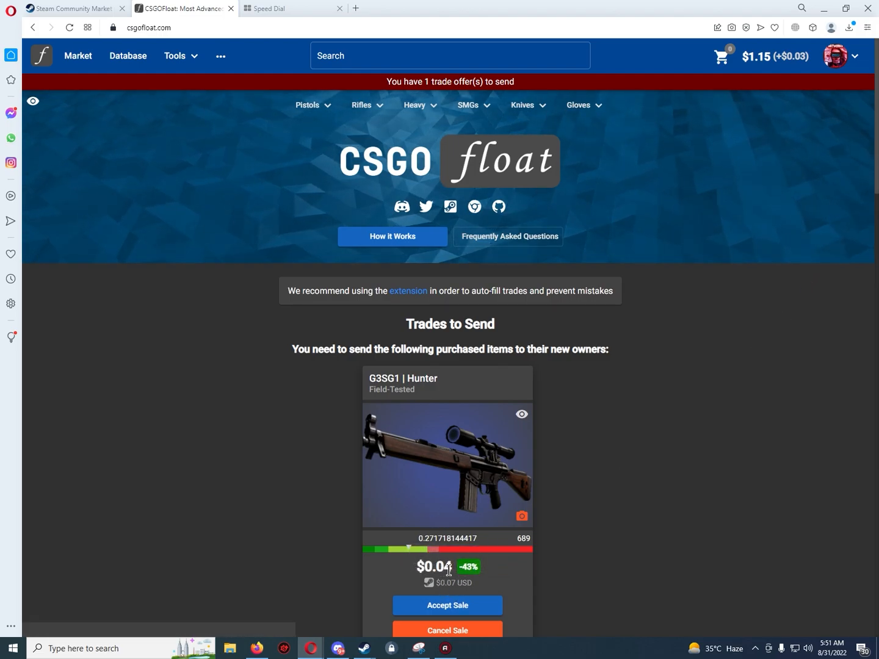
{"action": "mouse_move", "coordinate": [459, 574]}
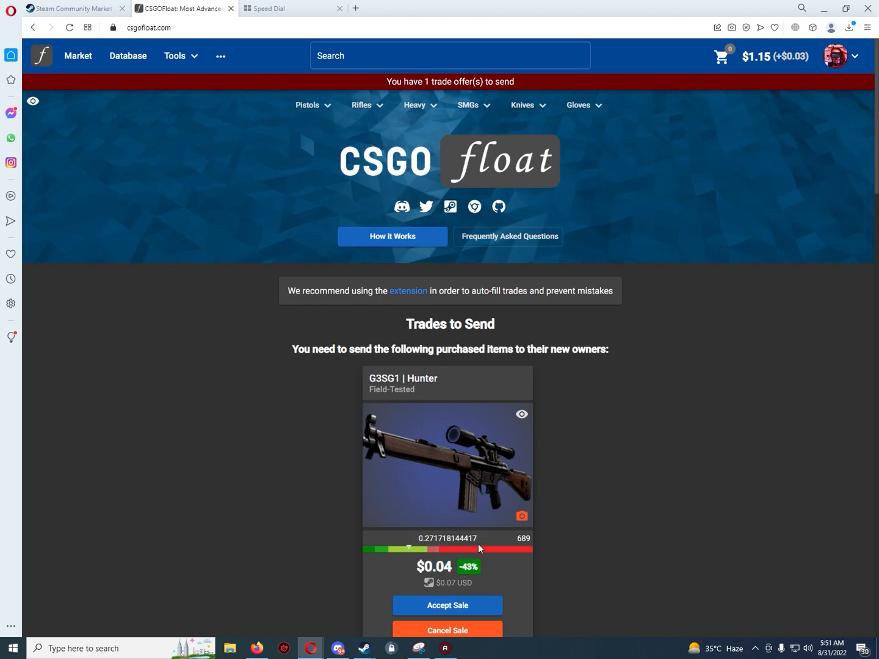
{"action": "mouse_move", "coordinate": [422, 531]}
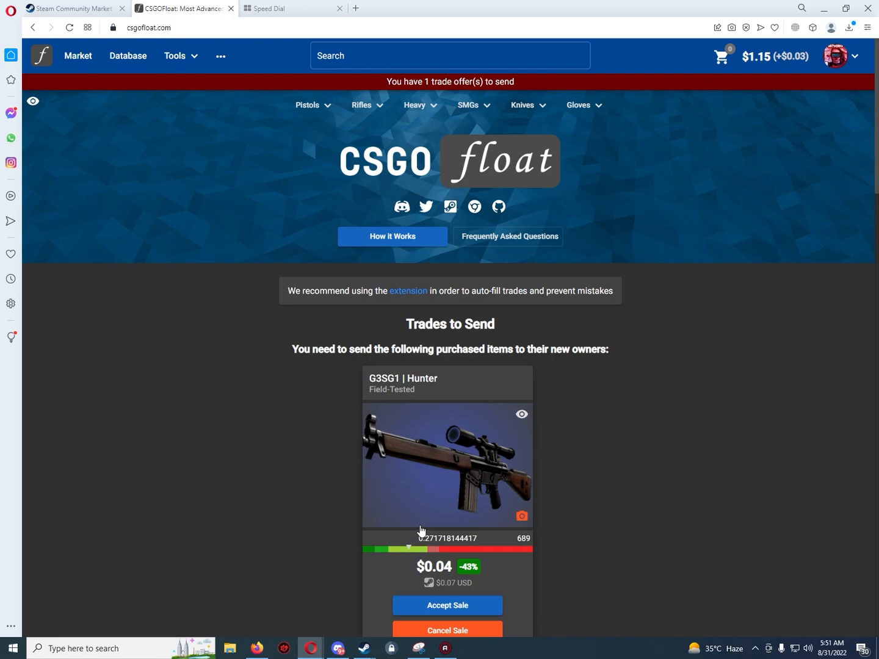
{"action": "mouse_move", "coordinate": [464, 606]}
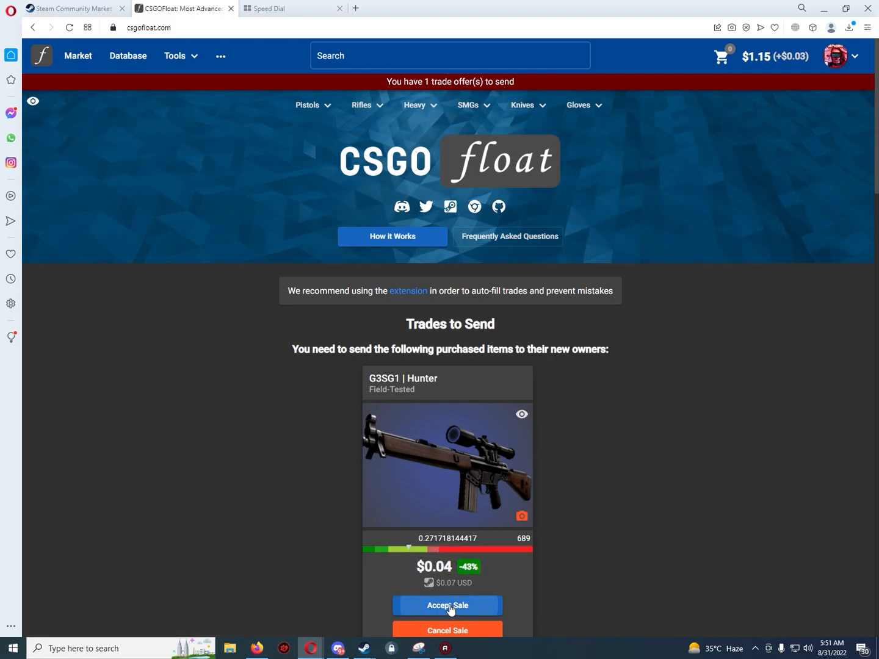
Accept the $0.04 G3SG1 | Hunter sale and follow the buyer trade link to 'january'.
{"action": "left_click", "coordinate": [447, 605]}
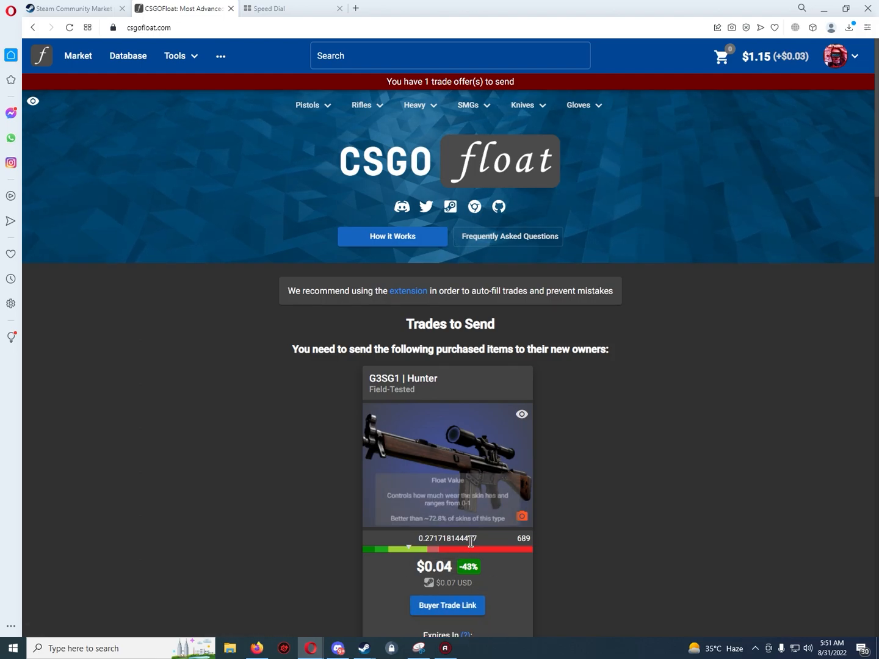
{"action": "scroll", "scroll_direction": "down", "scroll_amount": 3}
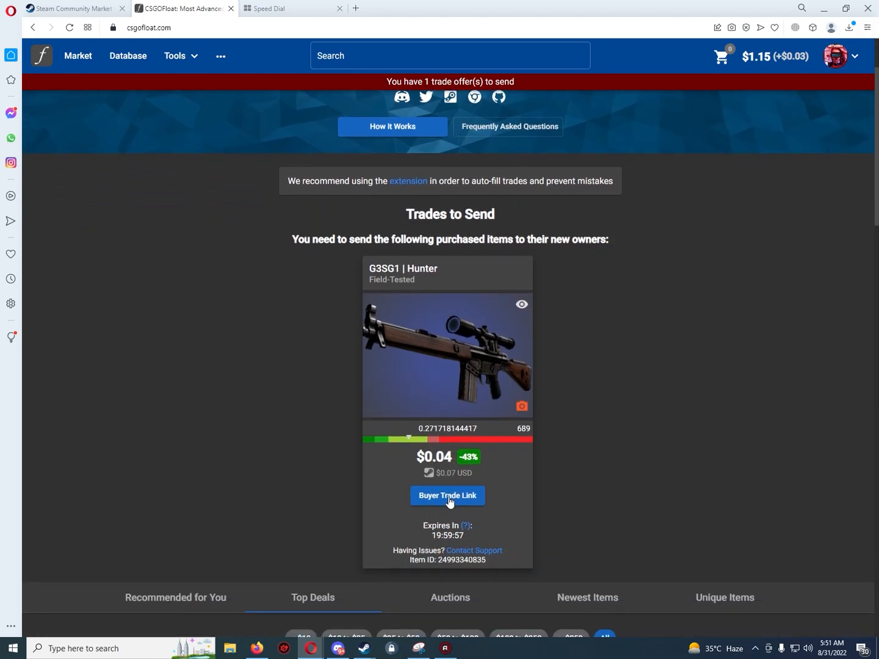
{"action": "left_click", "coordinate": [447, 496]}
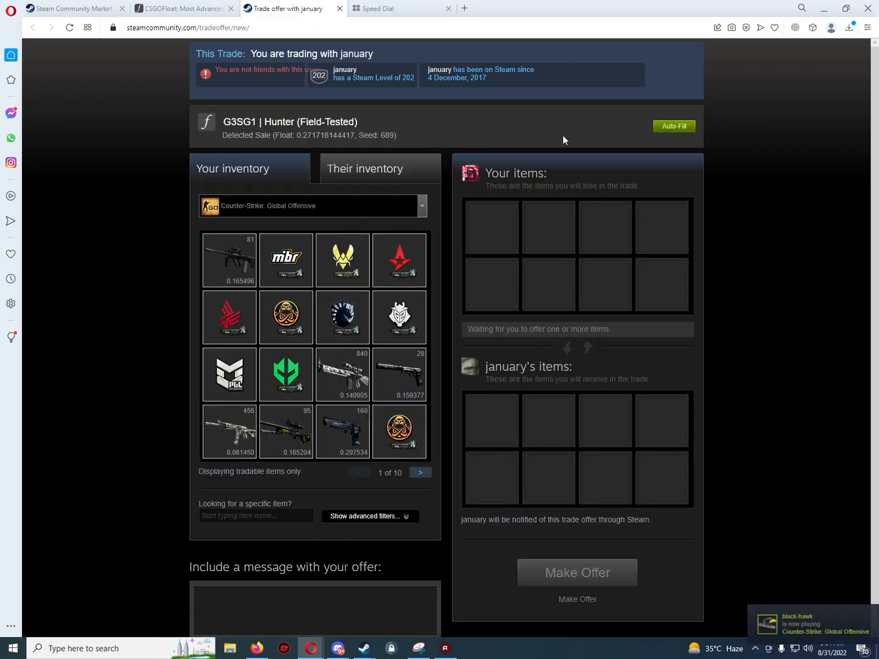
{"action": "mouse_move", "coordinate": [545, 136]}
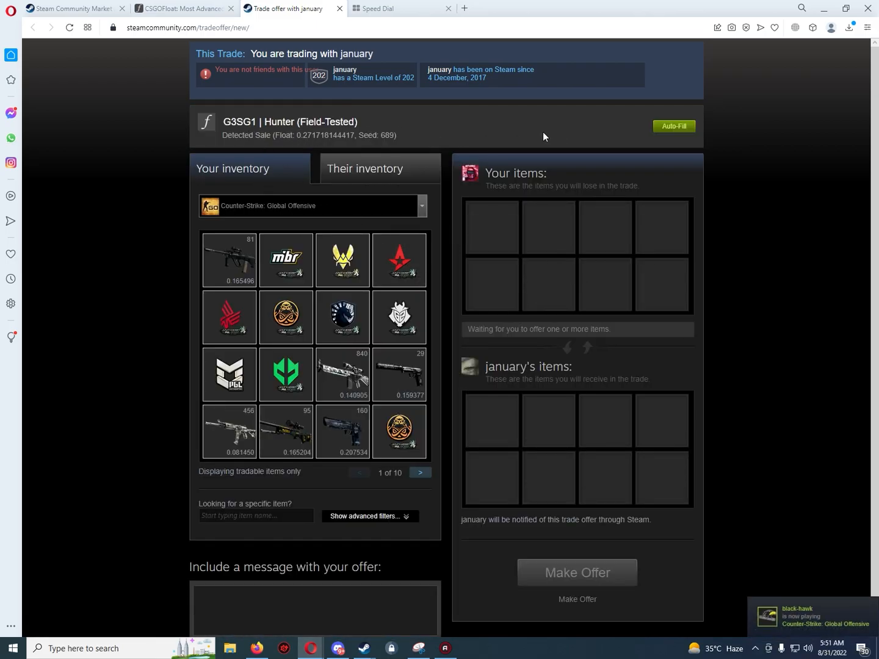
Auto-fill the G3SG1 | Hunter into the offer, confirm its contents, and make the offer.
{"action": "left_click", "coordinate": [674, 127]}
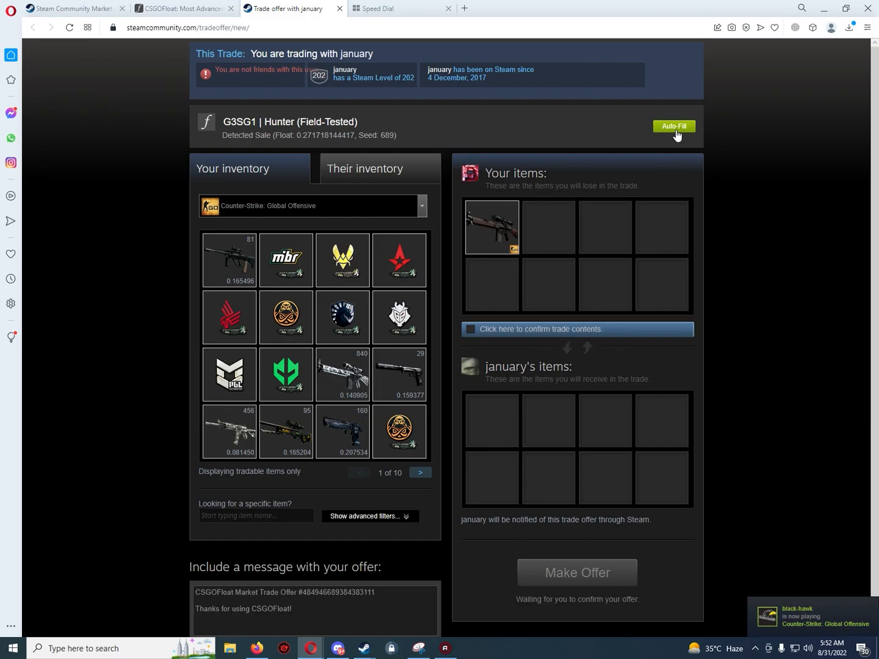
{"action": "left_click", "coordinate": [468, 330]}
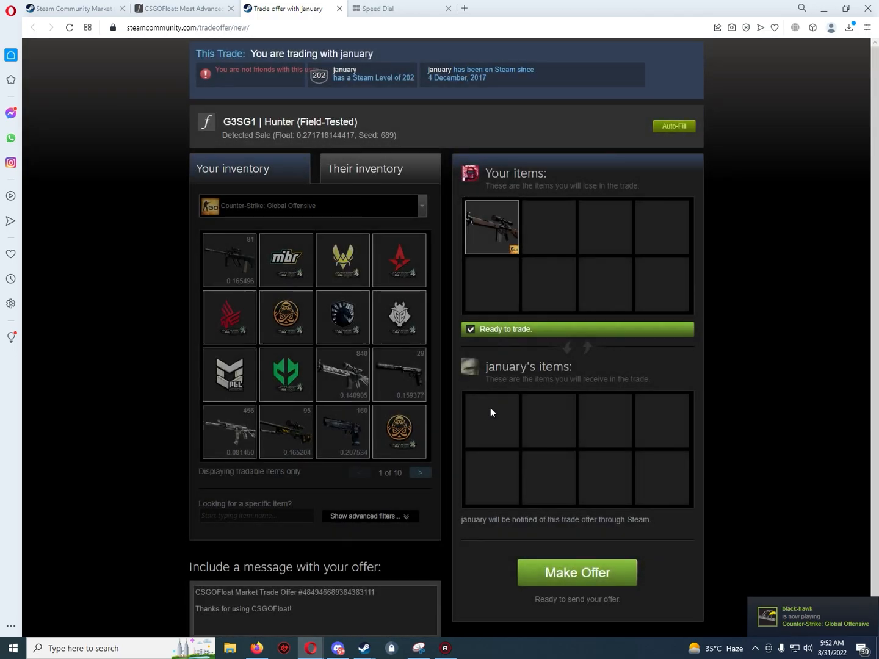
{"action": "left_click", "coordinate": [577, 571]}
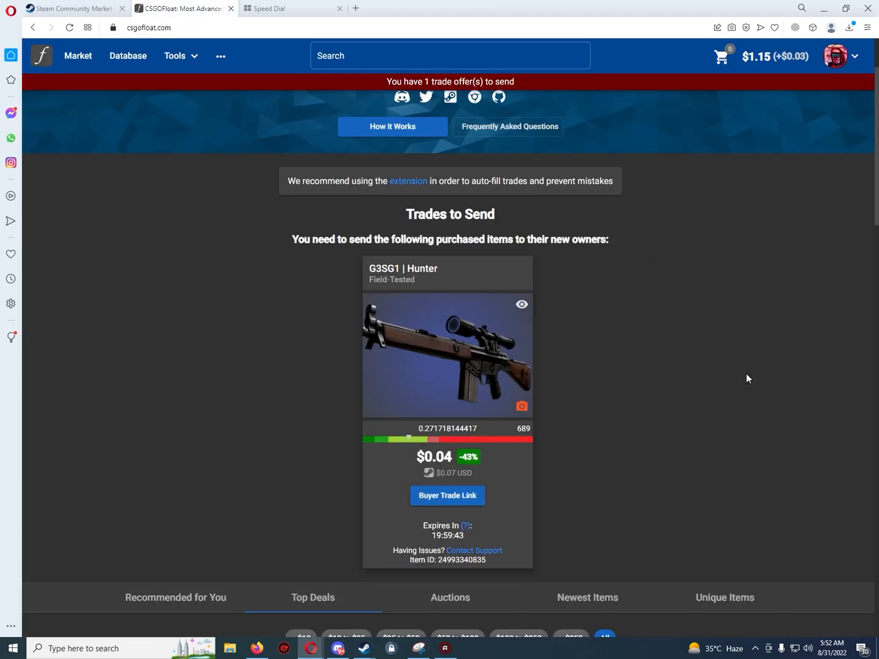
{"action": "mouse_move", "coordinate": [521, 406]}
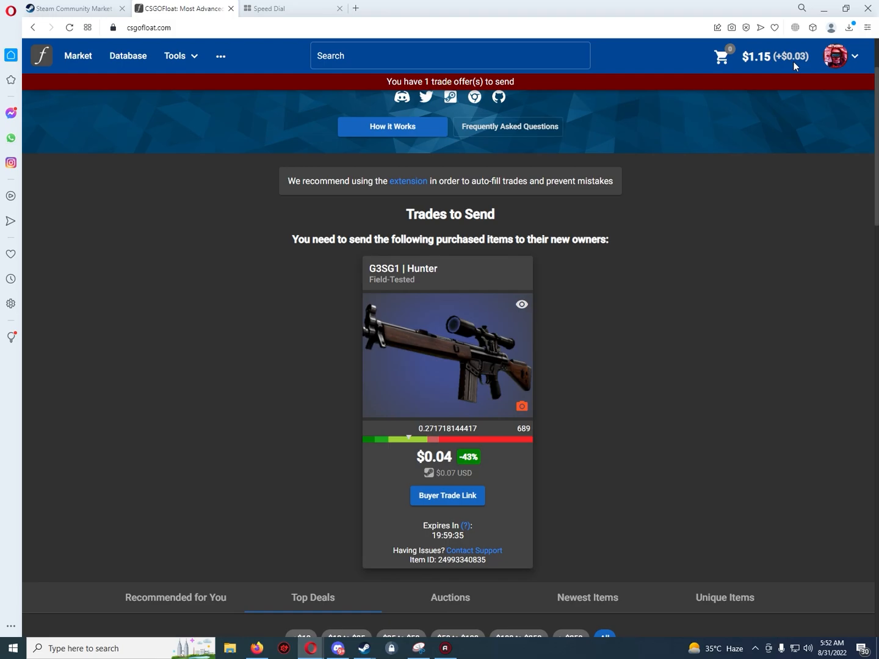
{"action": "mouse_move", "coordinate": [744, 136]}
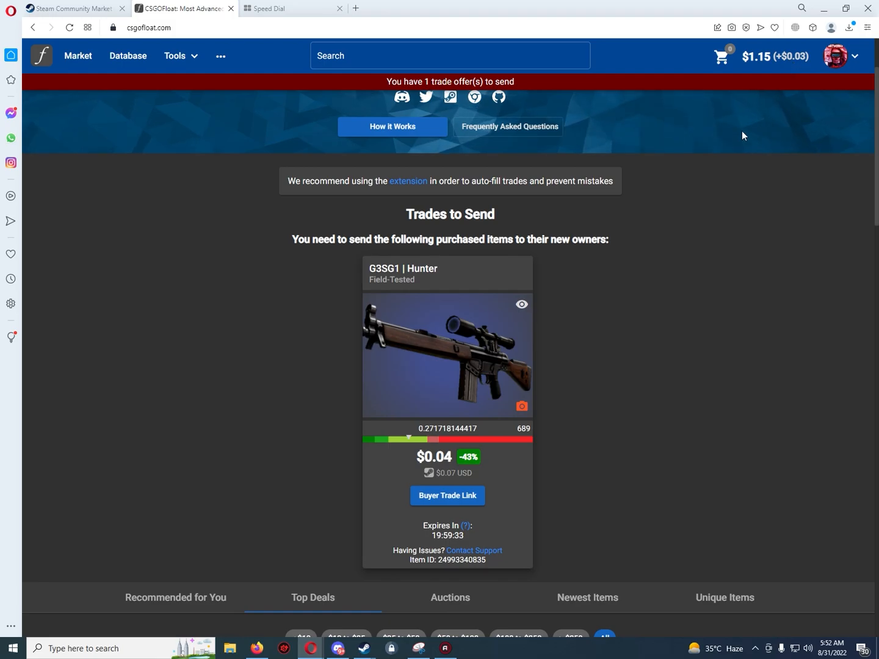
{"action": "mouse_move", "coordinate": [655, 352]}
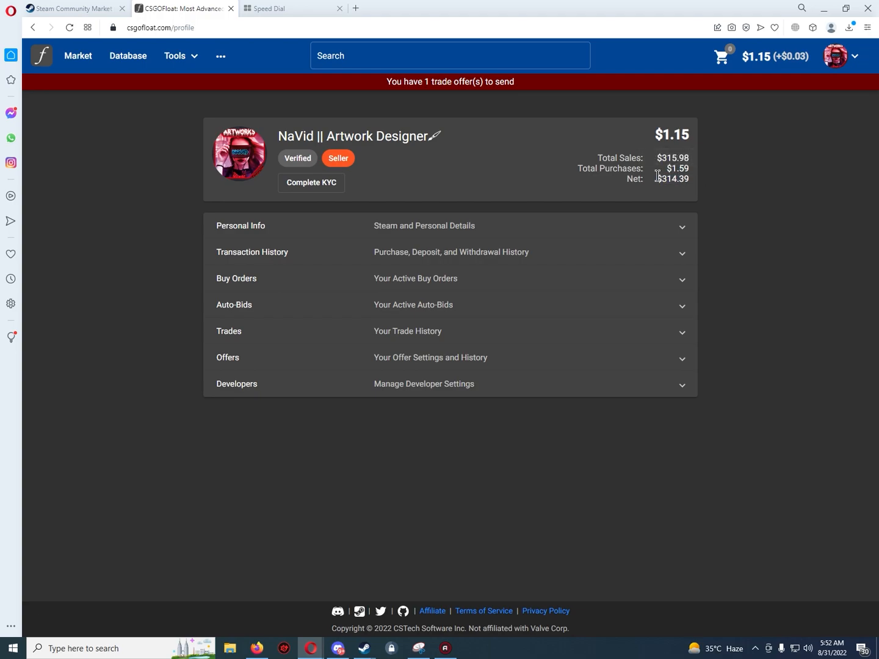
{"action": "mouse_move", "coordinate": [598, 279]}
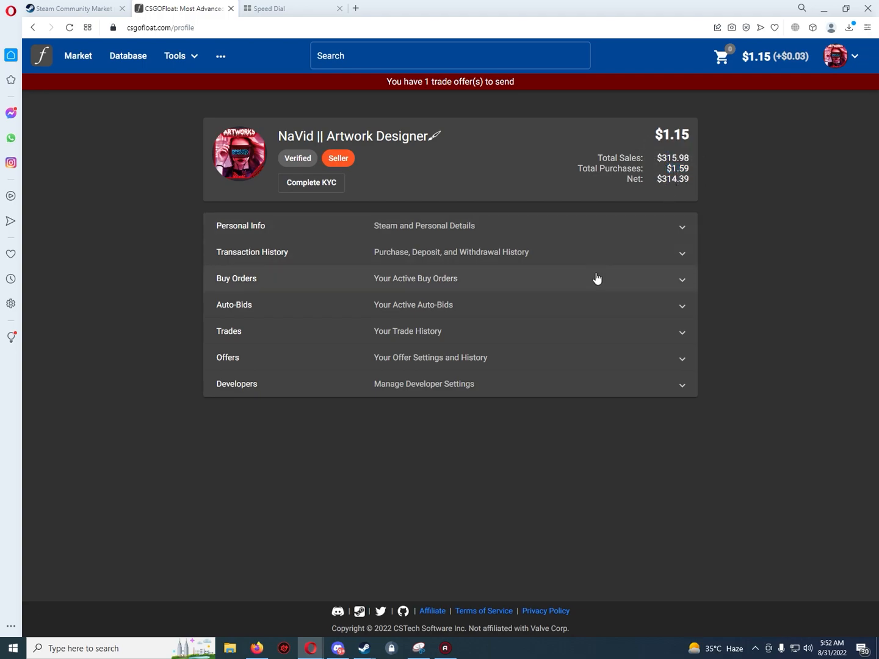
{"action": "mouse_move", "coordinate": [588, 357]}
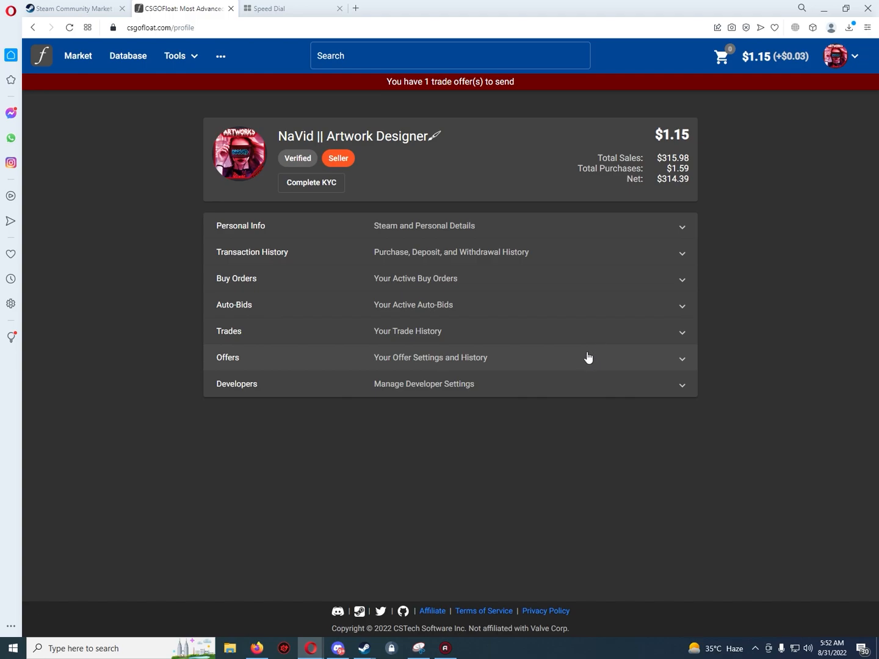
{"action": "mouse_move", "coordinate": [636, 428]}
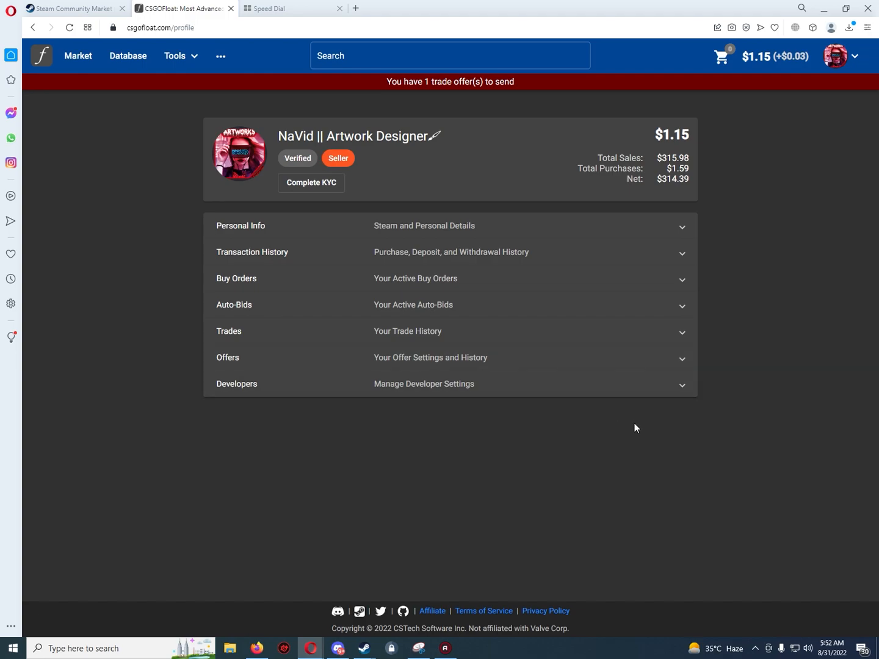
{"action": "mouse_move", "coordinate": [625, 442]}
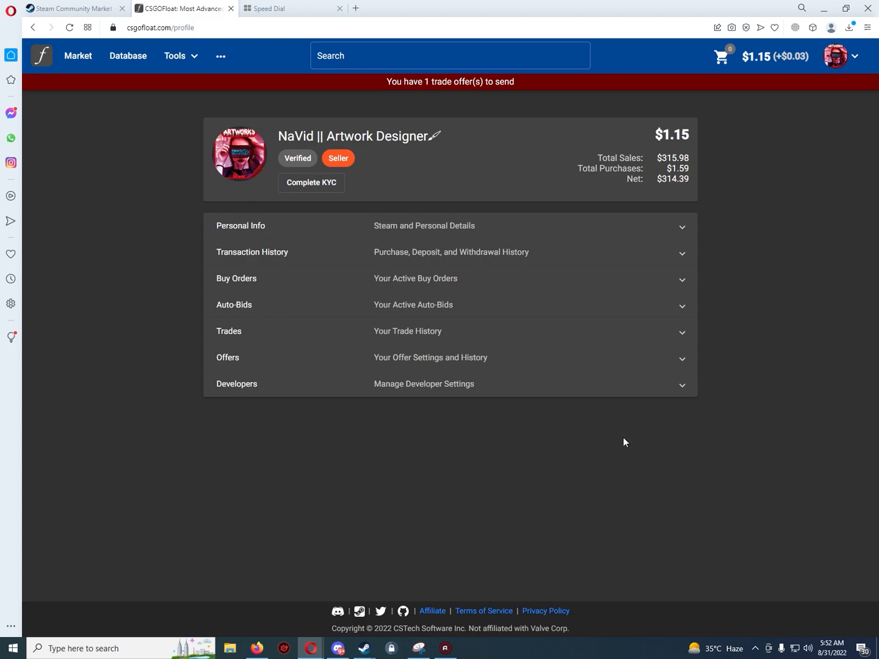
{"action": "mouse_move", "coordinate": [637, 503]}
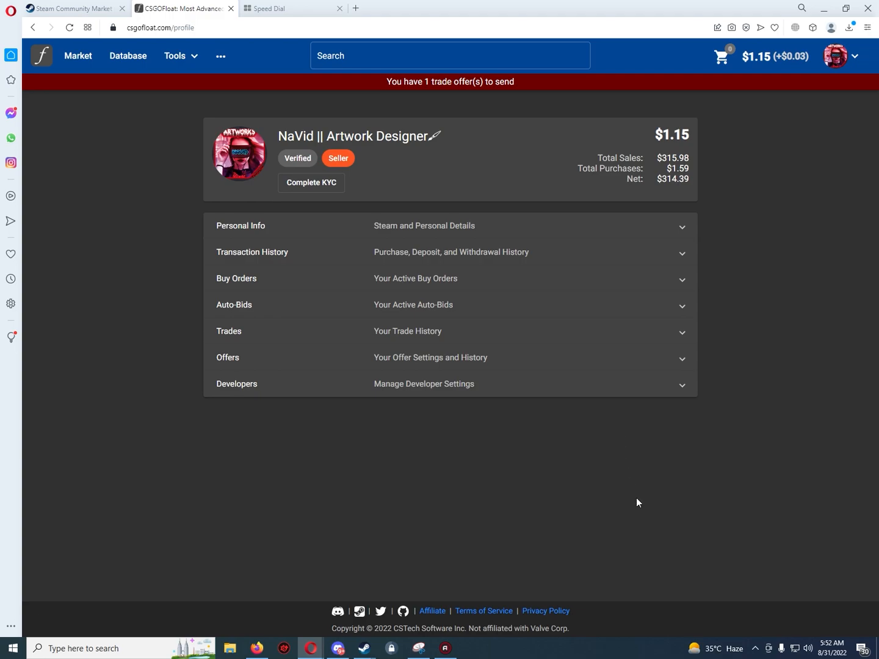